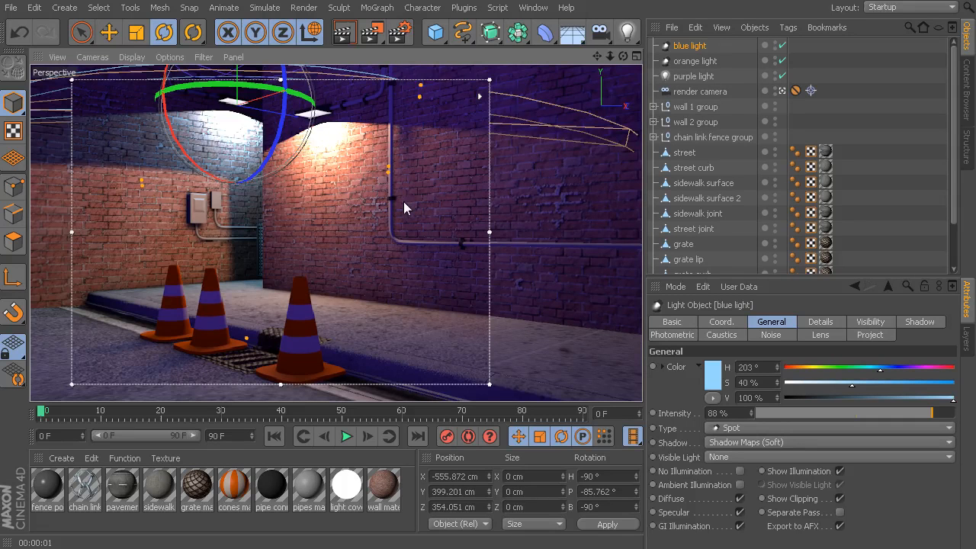
{"action": "mouse_move", "coordinate": [320, 213]}
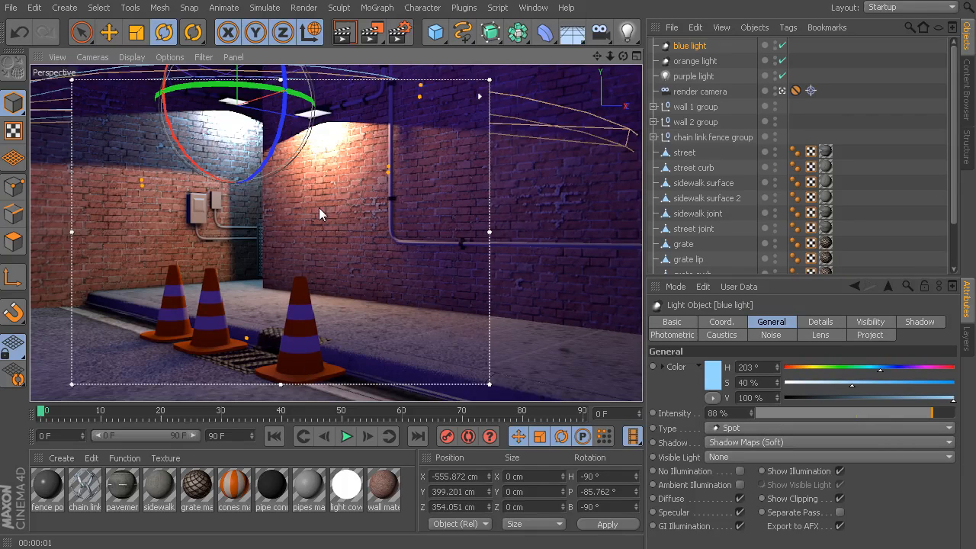
- Check and dismiss the live preview region's options
{"action": "left_click", "coordinate": [695, 107]}
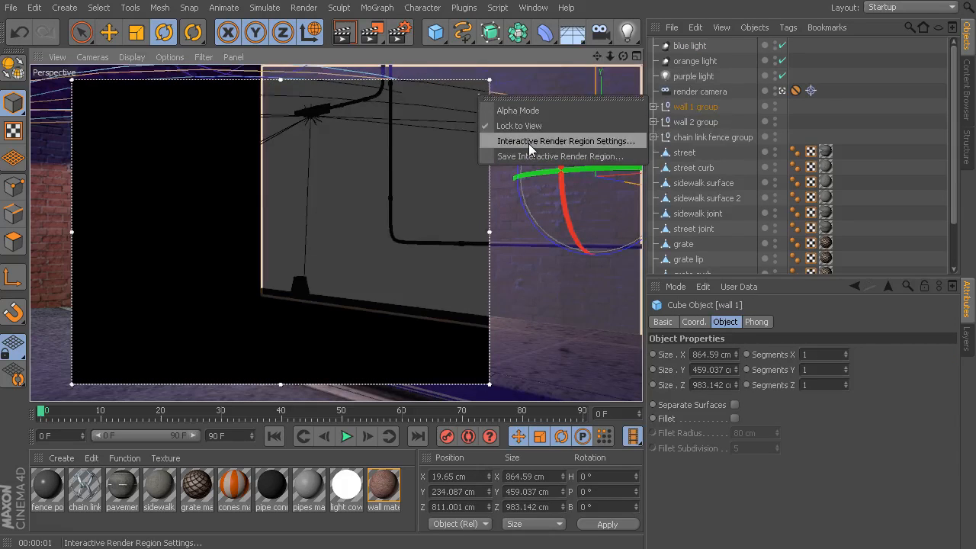
{"action": "left_click", "coordinate": [566, 141]}
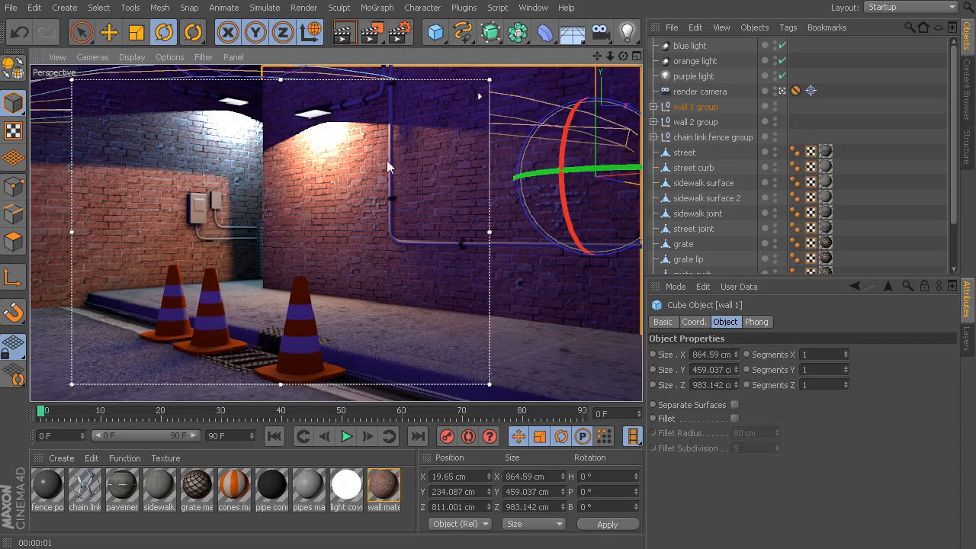
{"action": "mouse_move", "coordinate": [311, 213]}
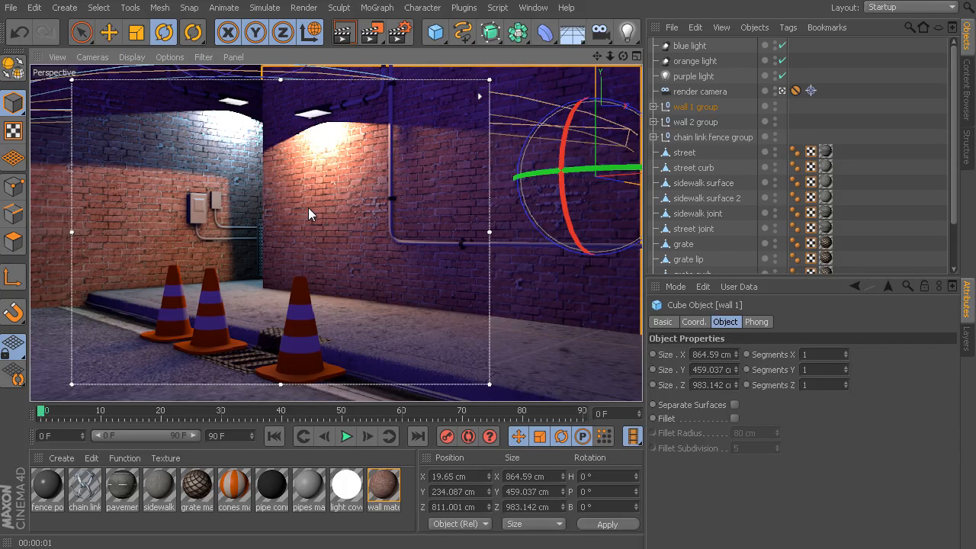
{"action": "mouse_move", "coordinate": [311, 272]}
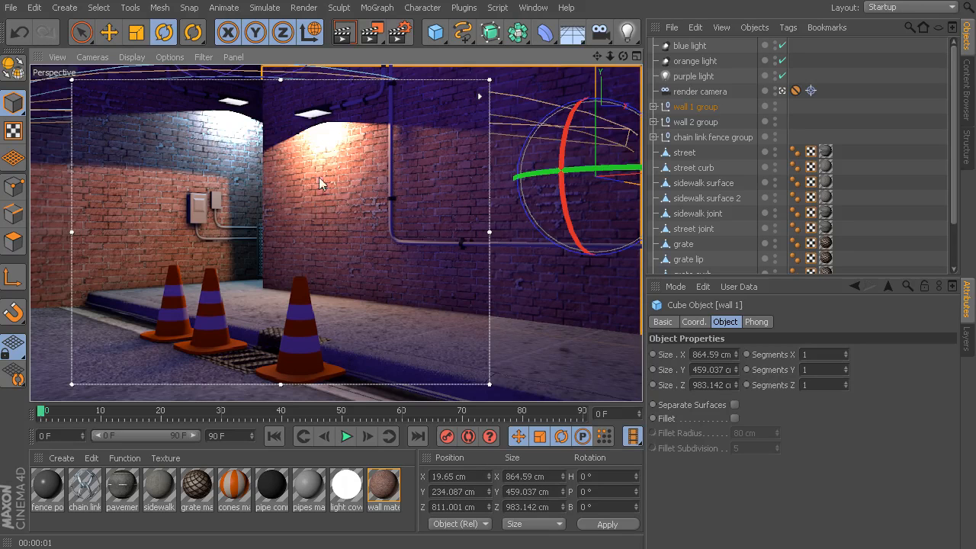
{"action": "mouse_move", "coordinate": [323, 135]}
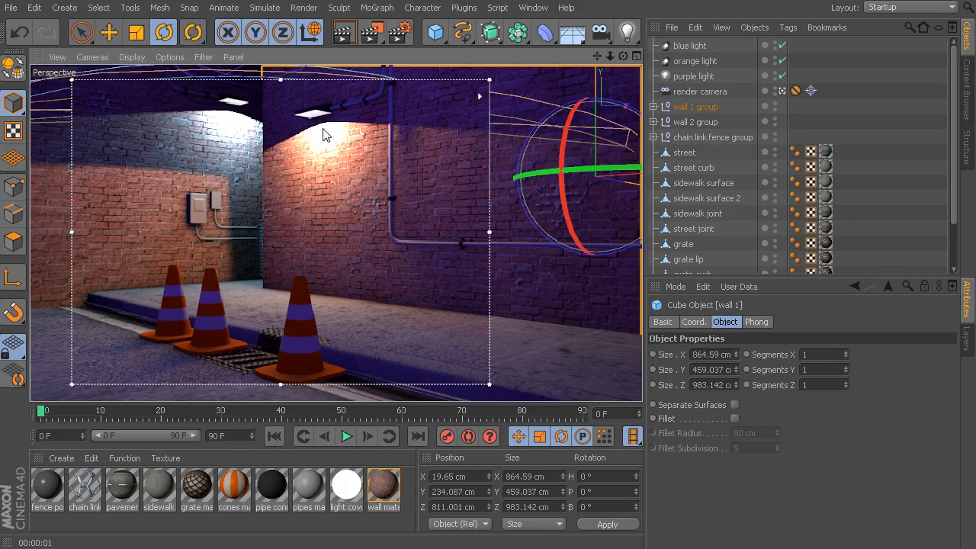
{"action": "mouse_move", "coordinate": [317, 139]}
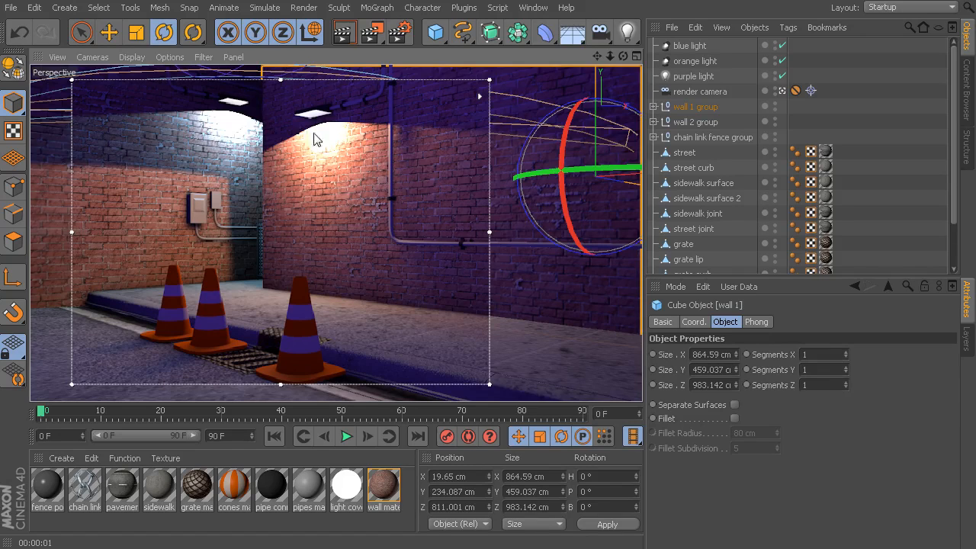
{"action": "mouse_move", "coordinate": [308, 129]}
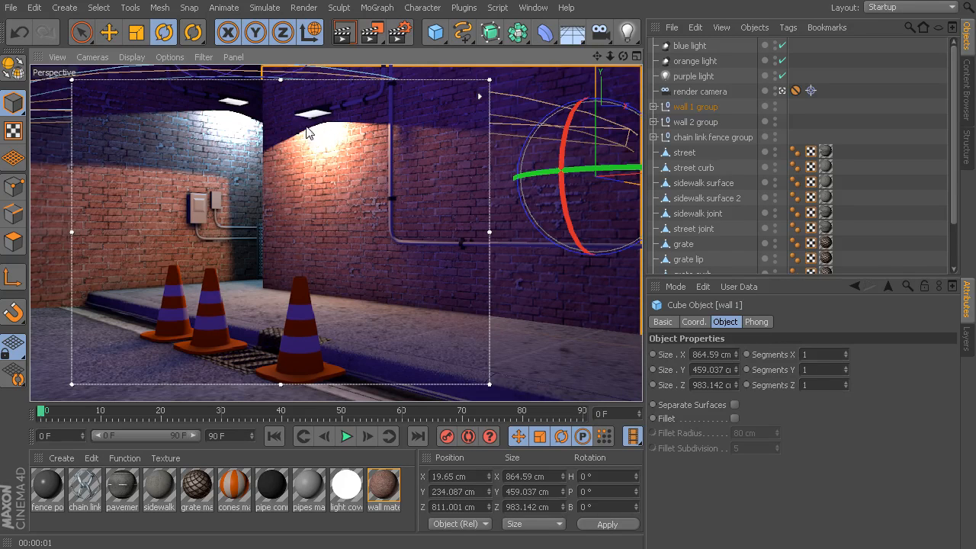
{"action": "mouse_move", "coordinate": [305, 125]}
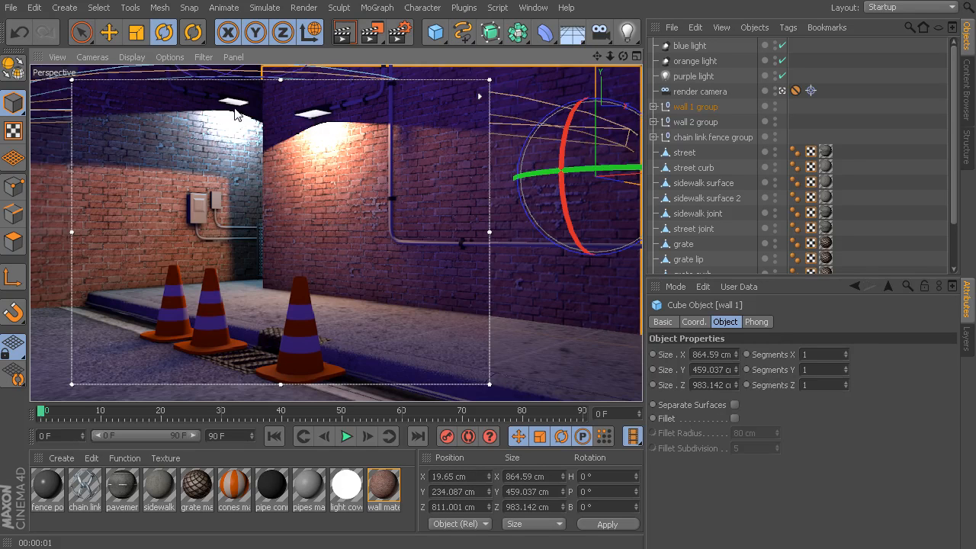
{"action": "mouse_move", "coordinate": [232, 109]}
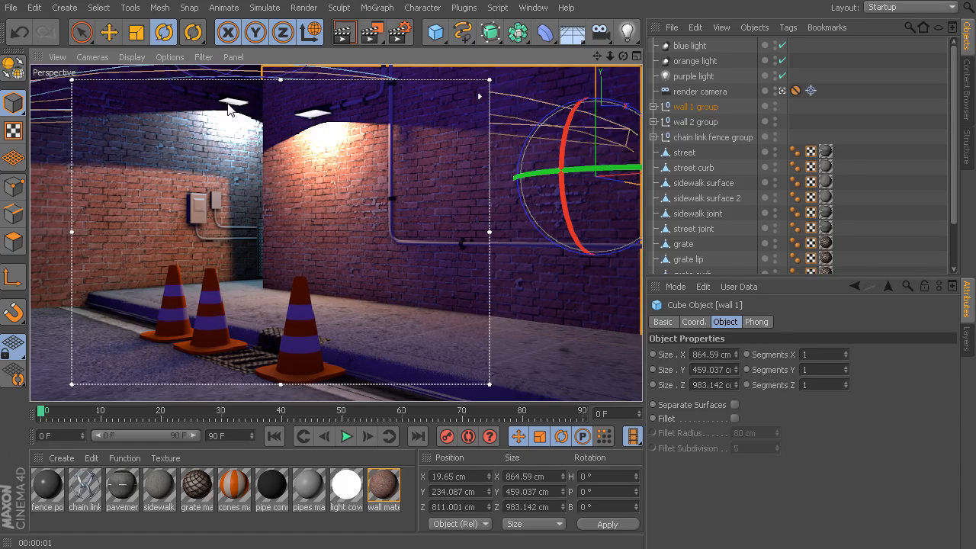
{"action": "mouse_move", "coordinate": [236, 109]}
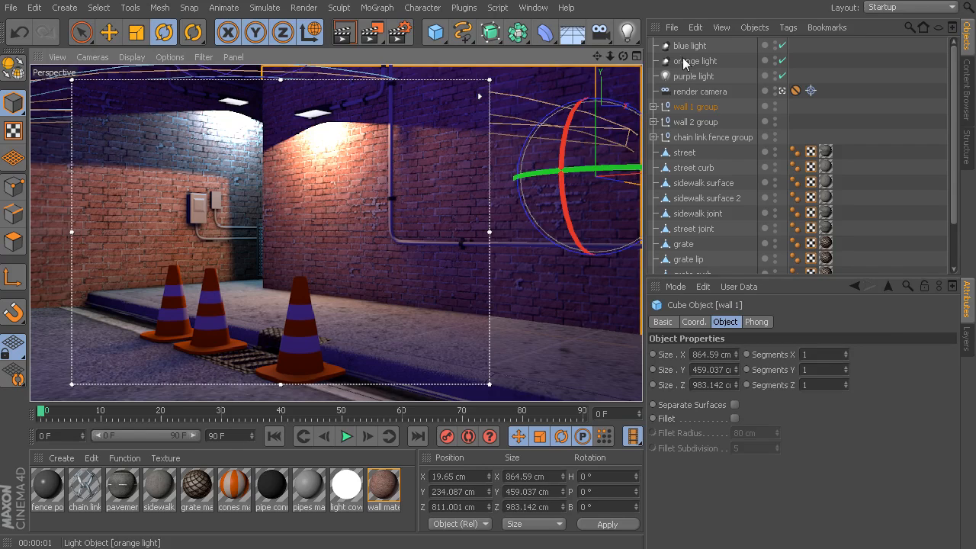
- Select the orange light and show its Lens settings with the Glow preset list expanded
{"action": "left_click", "coordinate": [695, 61]}
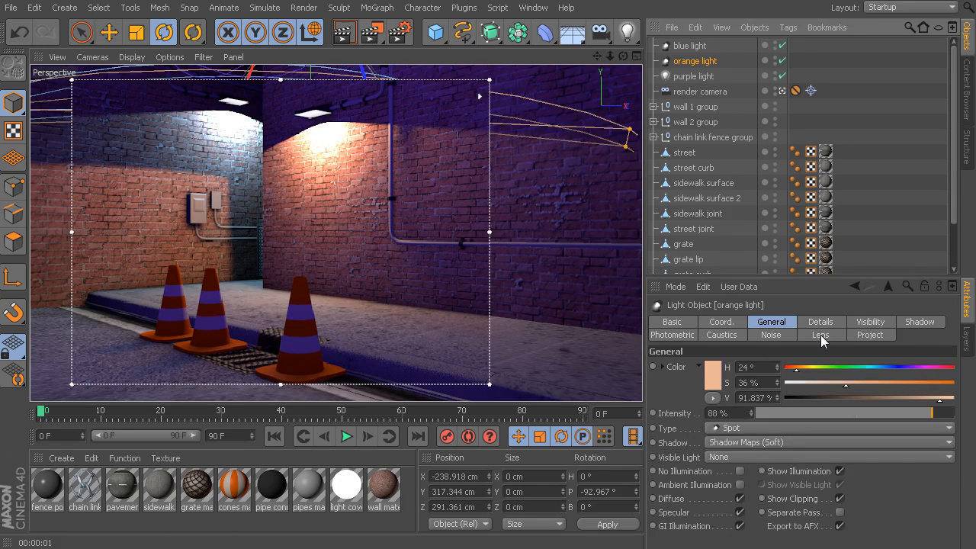
{"action": "left_click", "coordinate": [820, 335]}
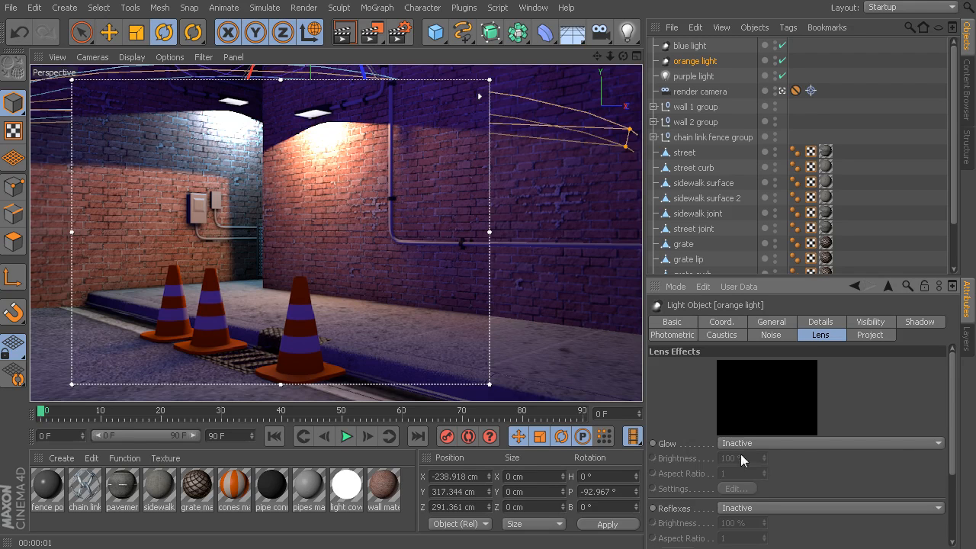
{"action": "scroll", "scroll_direction": "down", "scroll_amount": 3}
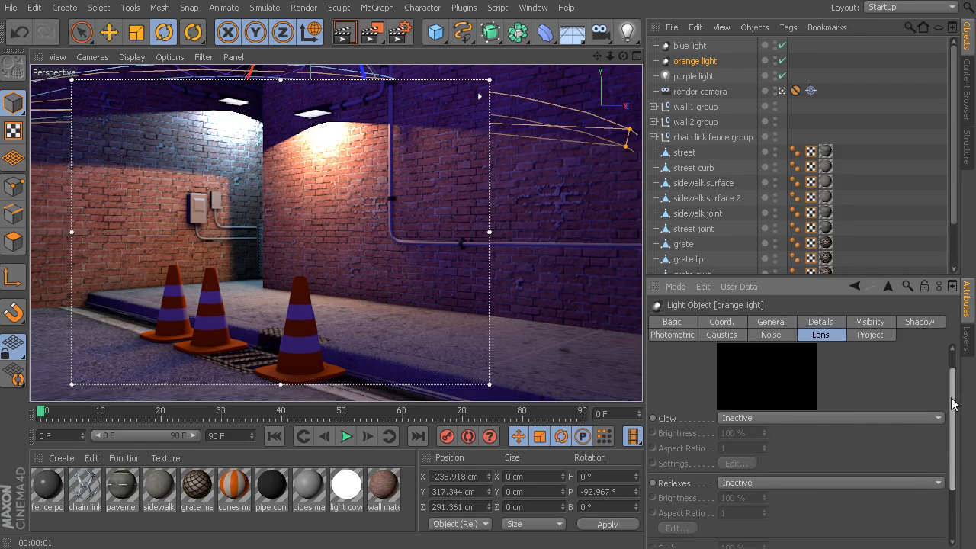
{"action": "left_click", "coordinate": [826, 417]}
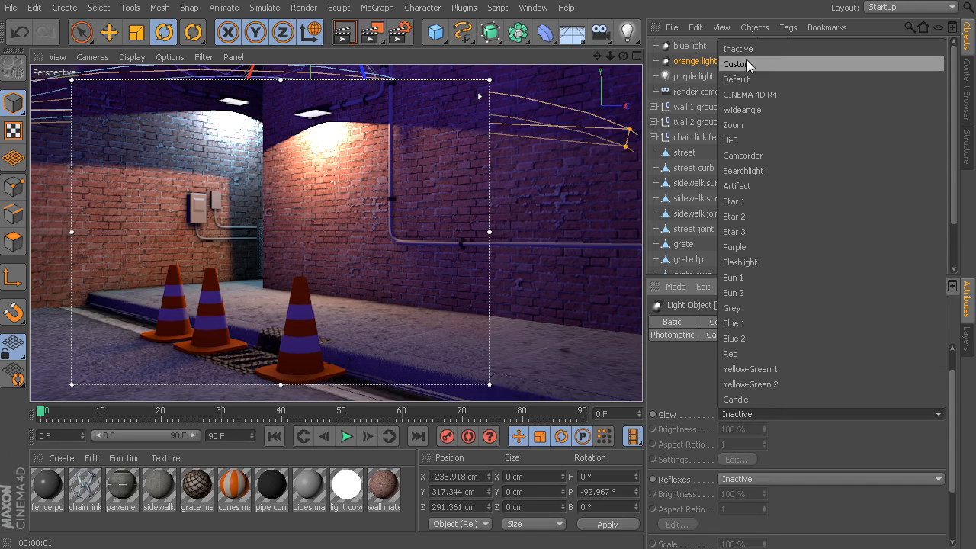
{"action": "mouse_move", "coordinate": [753, 75]}
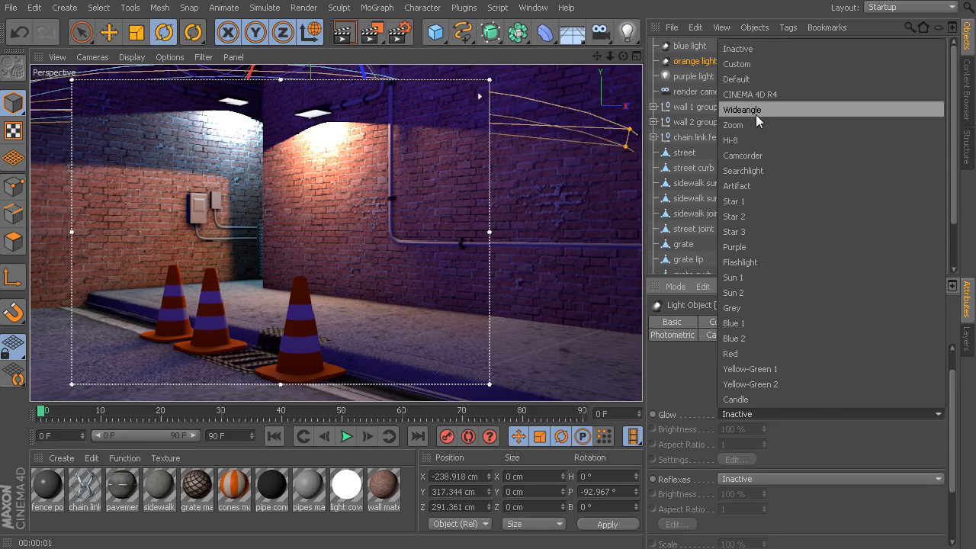
- Set the orange light's glow to the Wideangle preset
{"action": "left_click", "coordinate": [741, 109]}
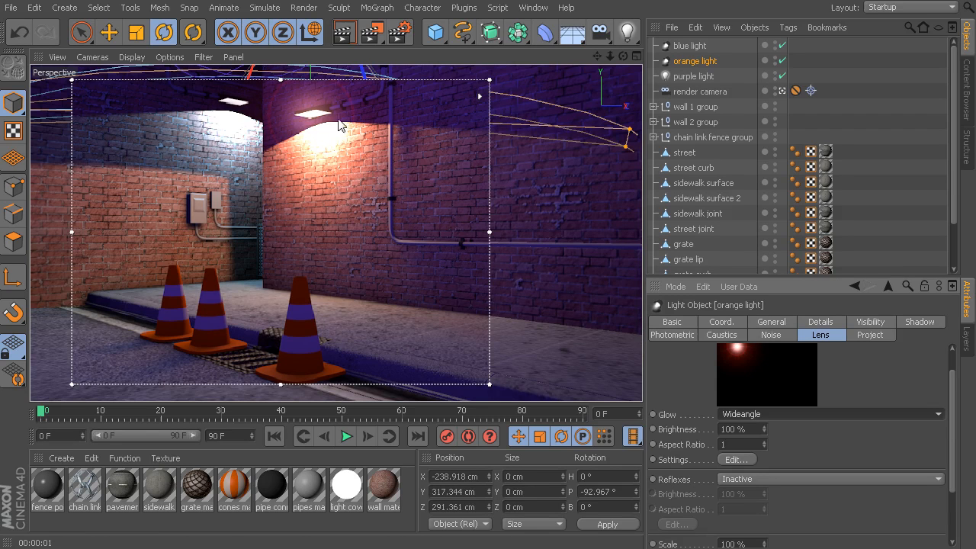
{"action": "mouse_move", "coordinate": [320, 125]}
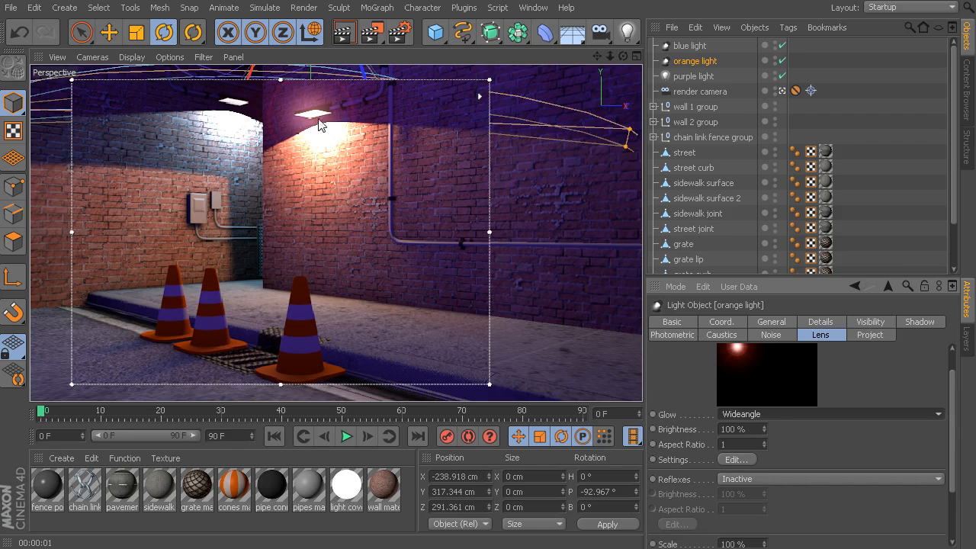
{"action": "mouse_move", "coordinate": [305, 138]}
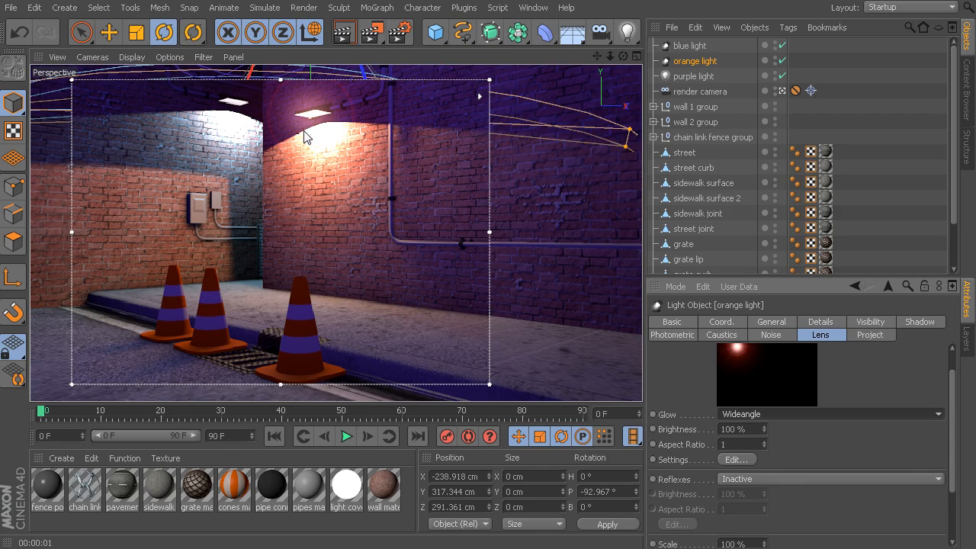
{"action": "mouse_move", "coordinate": [309, 131]}
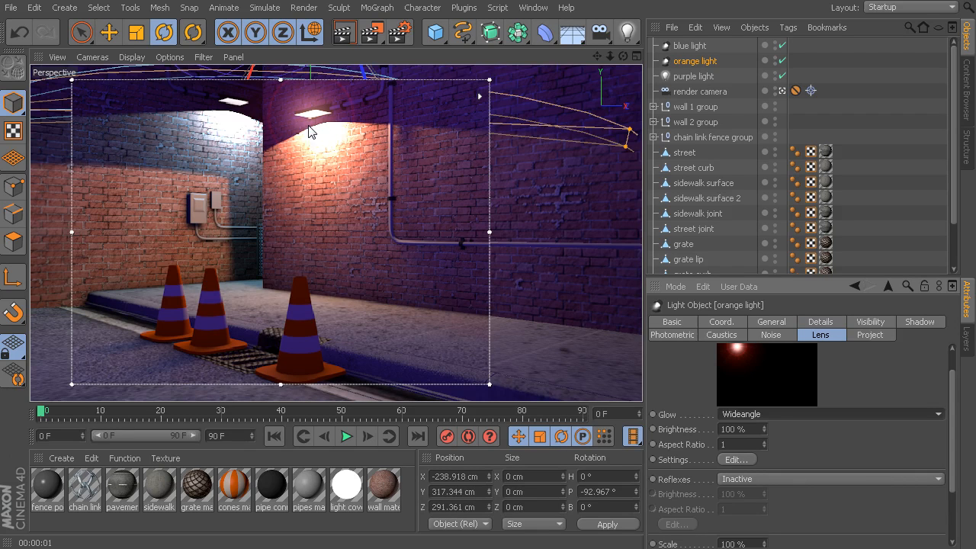
{"action": "mouse_move", "coordinate": [320, 128]}
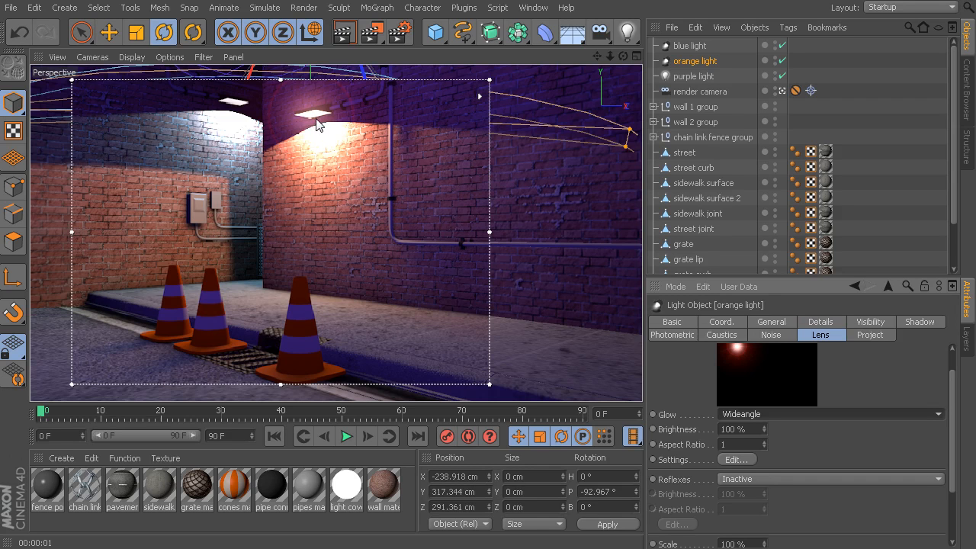
{"action": "mouse_move", "coordinate": [332, 125]}
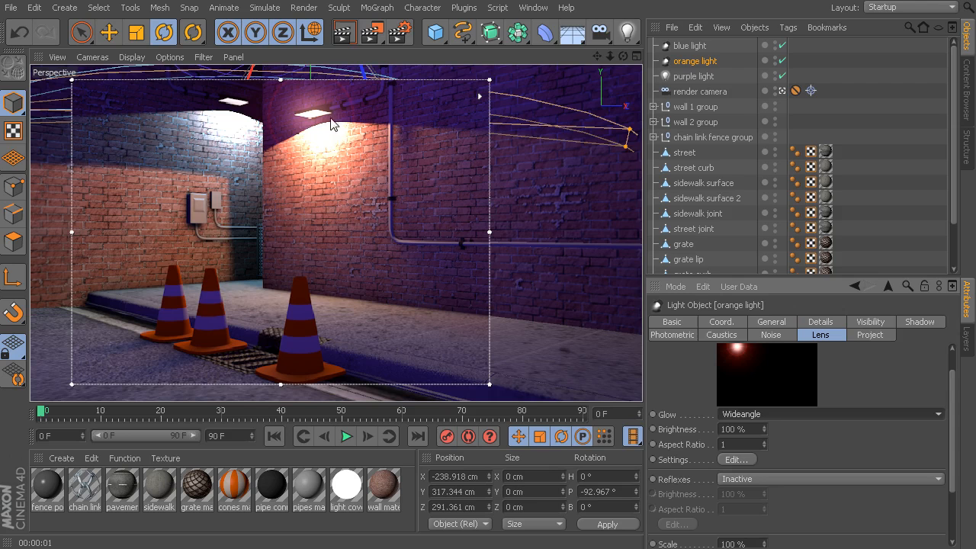
{"action": "mouse_move", "coordinate": [335, 130]}
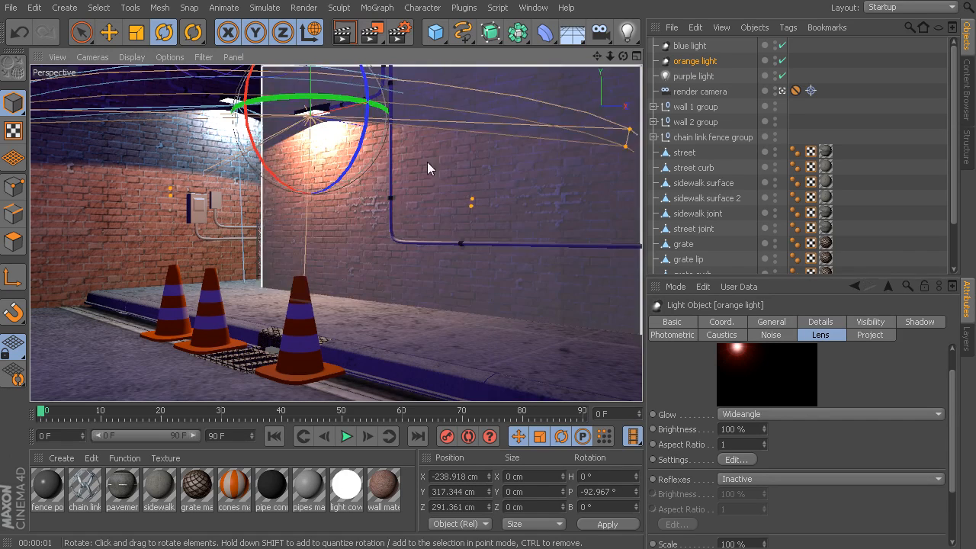
{"action": "mouse_move", "coordinate": [424, 113]}
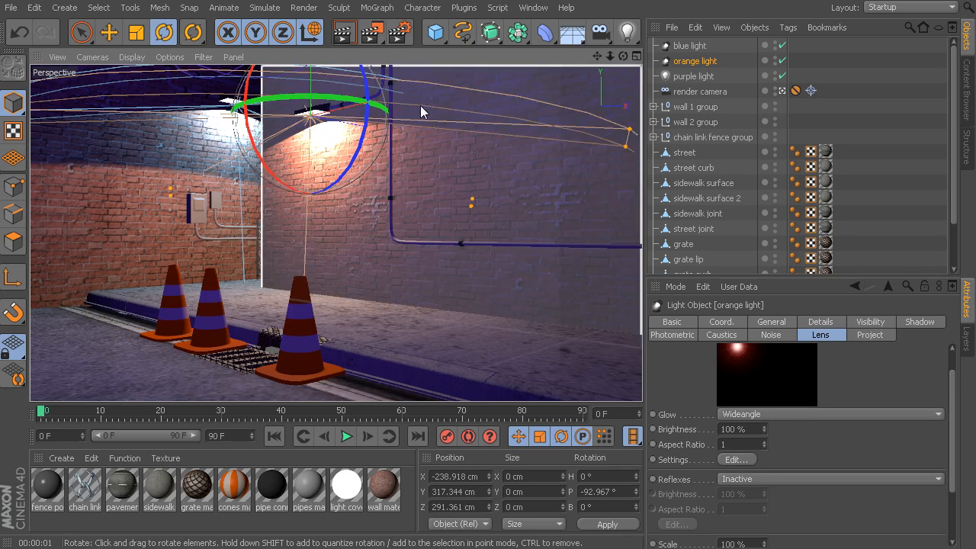
{"action": "mouse_move", "coordinate": [613, 151]}
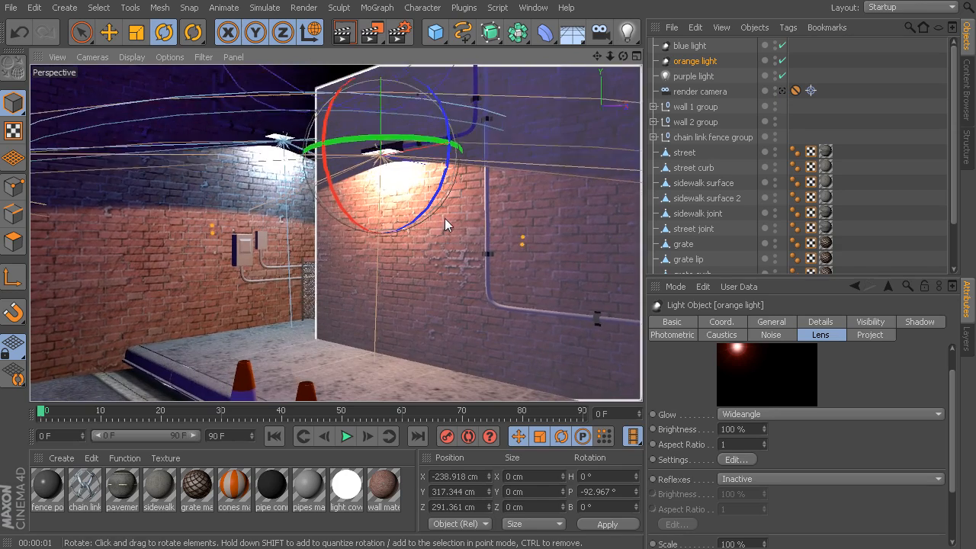
- Orbit the Perspective view to check the orange light's warm patch on the brick wall
{"action": "left_click", "coordinate": [346, 436]}
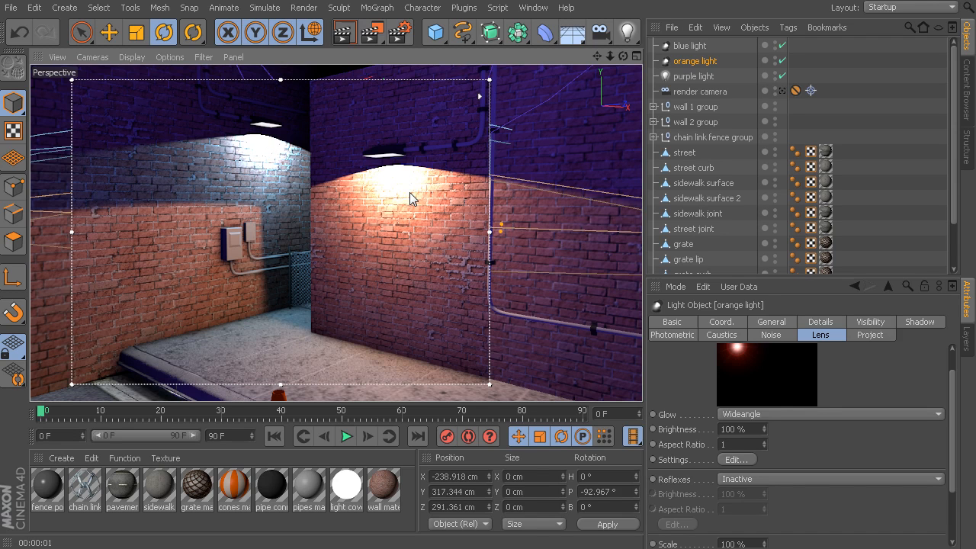
{"action": "mouse_move", "coordinate": [396, 151]}
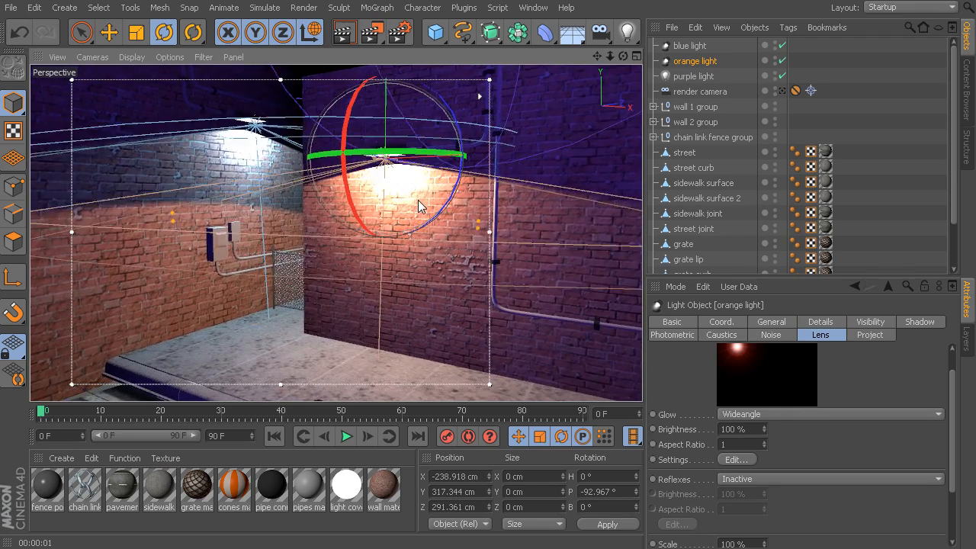
{"action": "left_click_drag", "start_coordinate": [420, 206], "coordinate": [424, 168]}
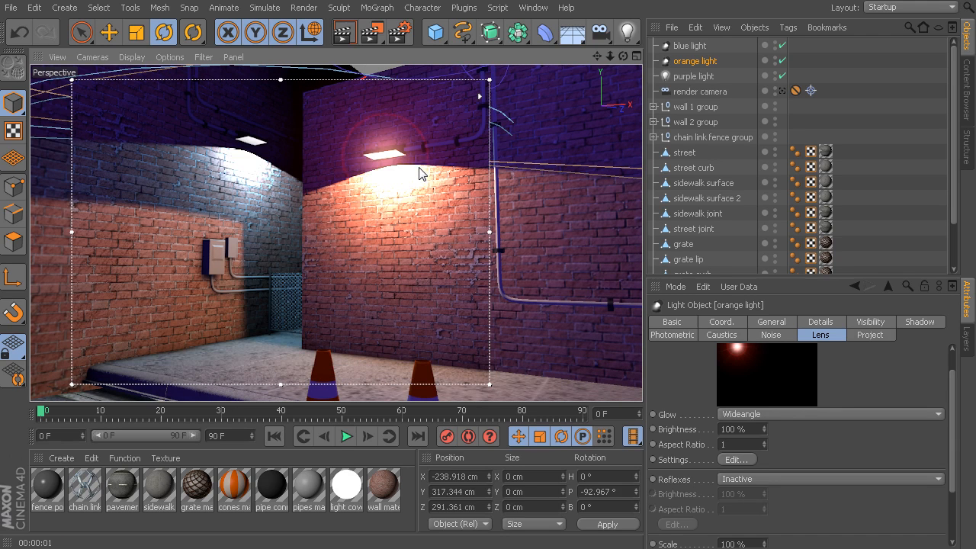
{"action": "left_click", "coordinate": [625, 32]}
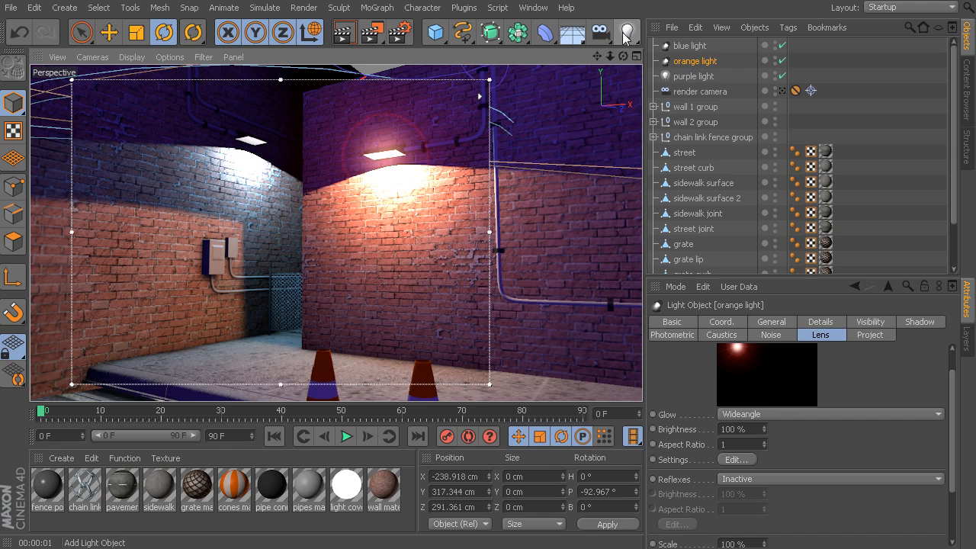
{"action": "mouse_move", "coordinate": [627, 32]}
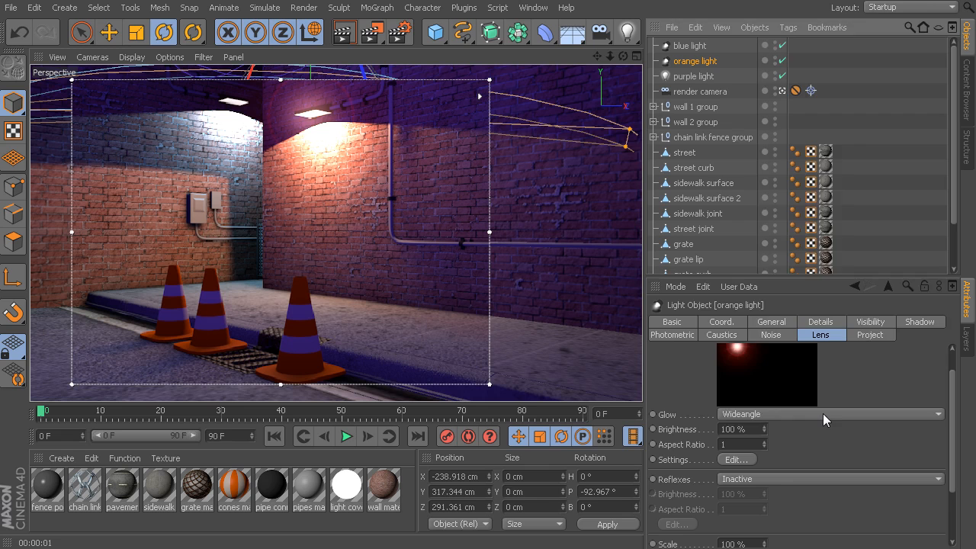
- Try Star 3 and Searchlight glows, then settle on the Hi-8 glow preset
{"action": "left_click", "coordinate": [936, 415]}
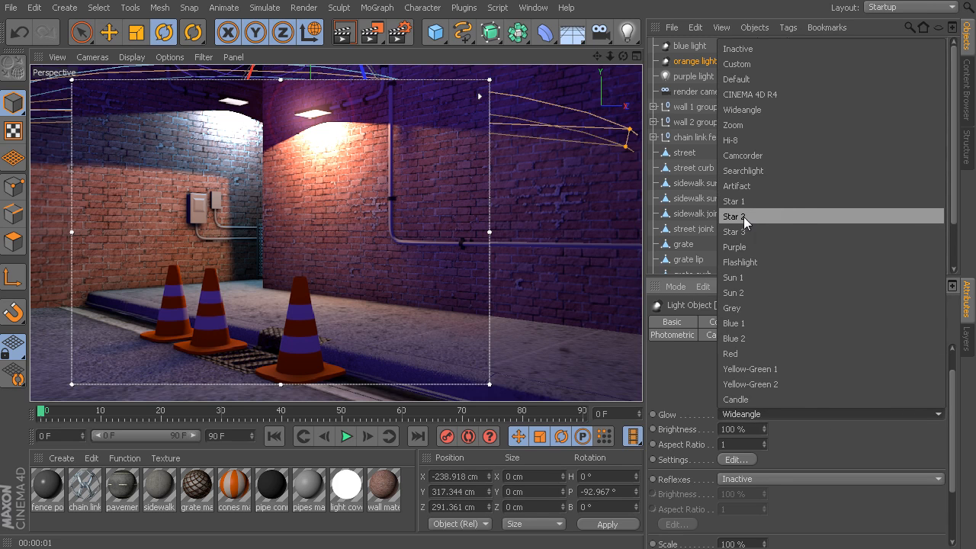
{"action": "left_click", "coordinate": [736, 216]}
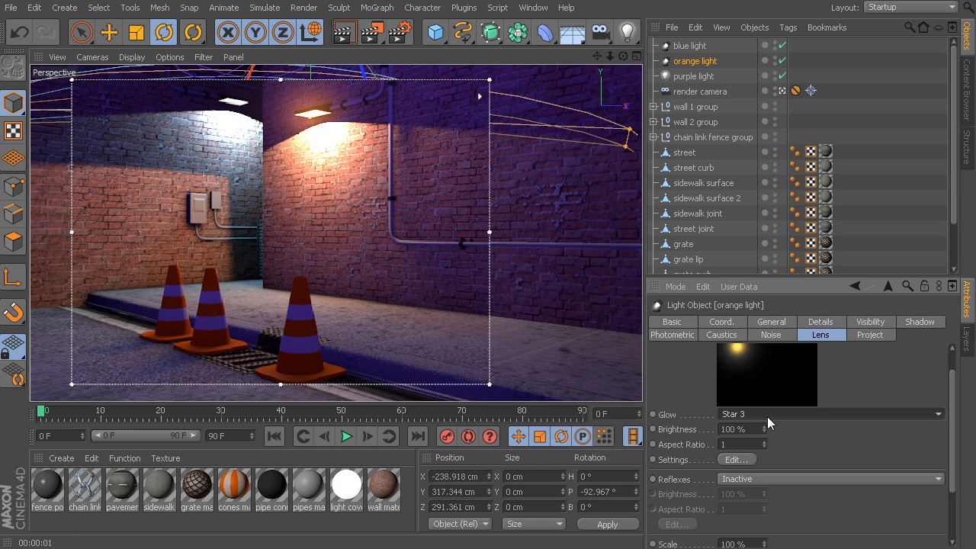
{"action": "left_click", "coordinate": [831, 415]}
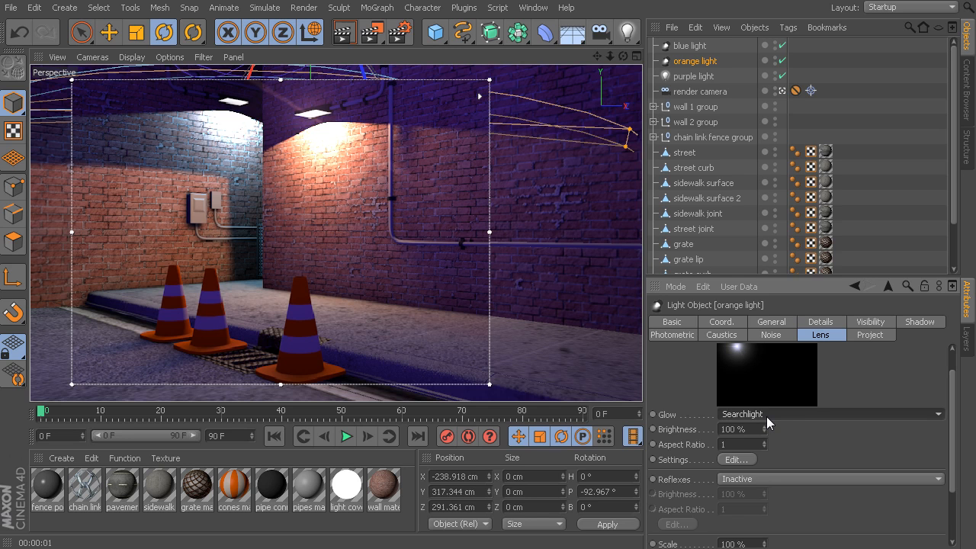
{"action": "left_click", "coordinate": [829, 415]}
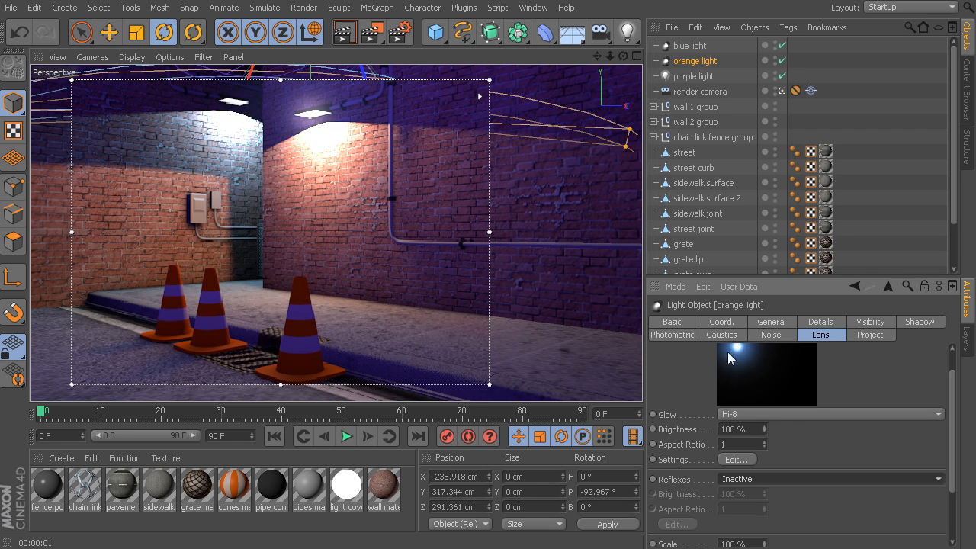
{"action": "mouse_move", "coordinate": [744, 484]}
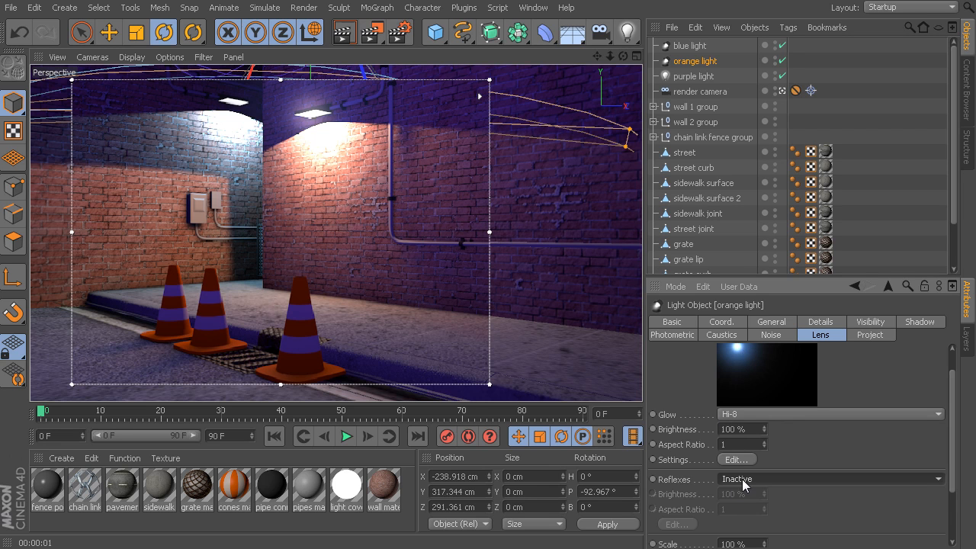
{"action": "mouse_move", "coordinate": [747, 361]}
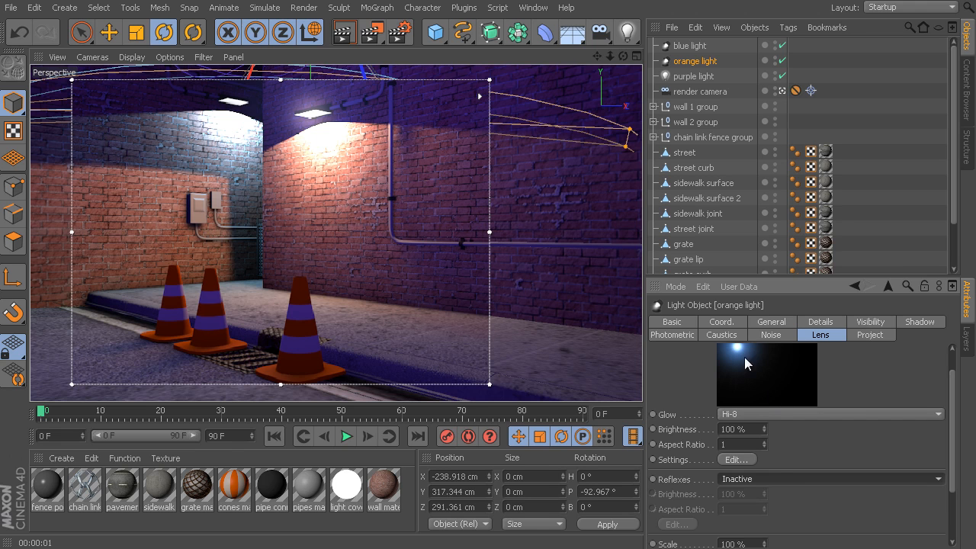
- Try Default and CINEMA 4D R4 reflexes, then set the reflexes to Hi-8
{"action": "left_click", "coordinate": [829, 415]}
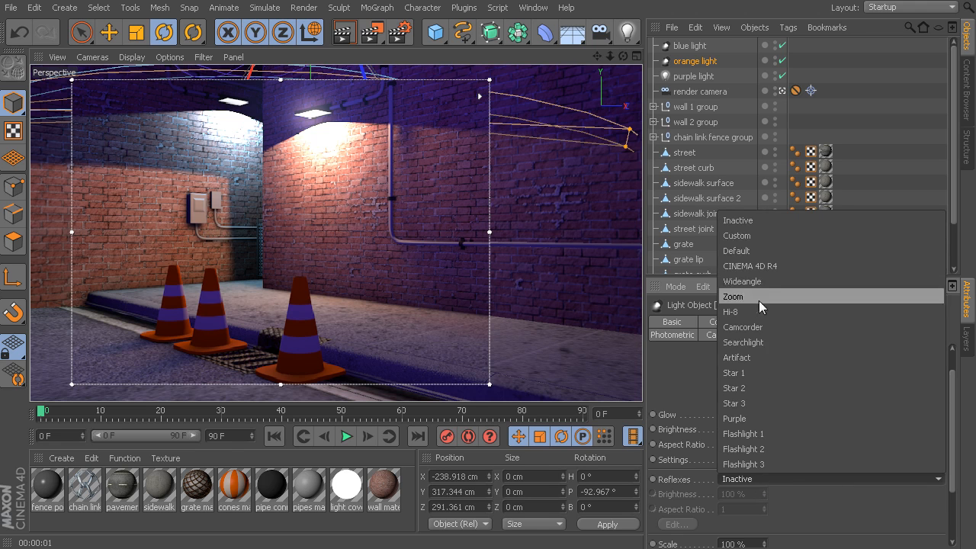
{"action": "left_click", "coordinate": [728, 311]}
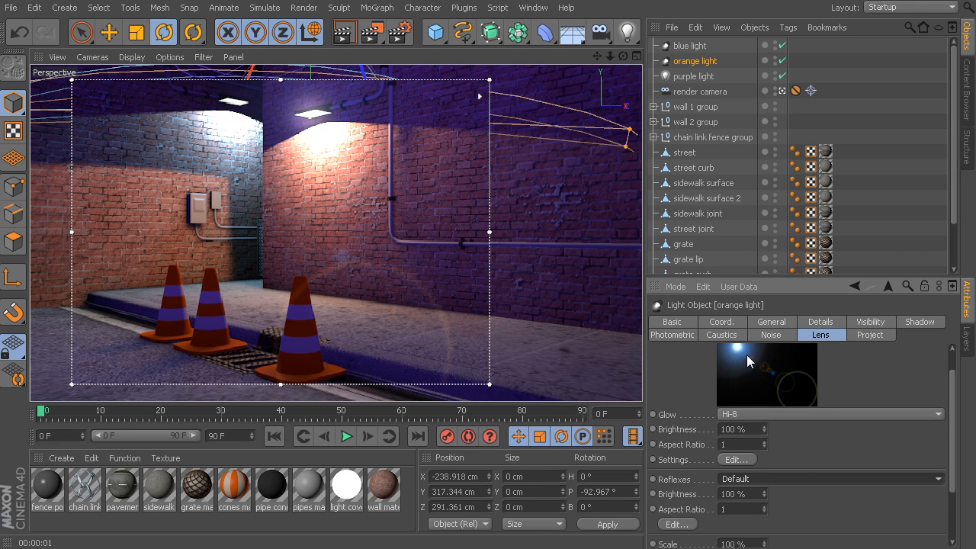
{"action": "left_click", "coordinate": [830, 479]}
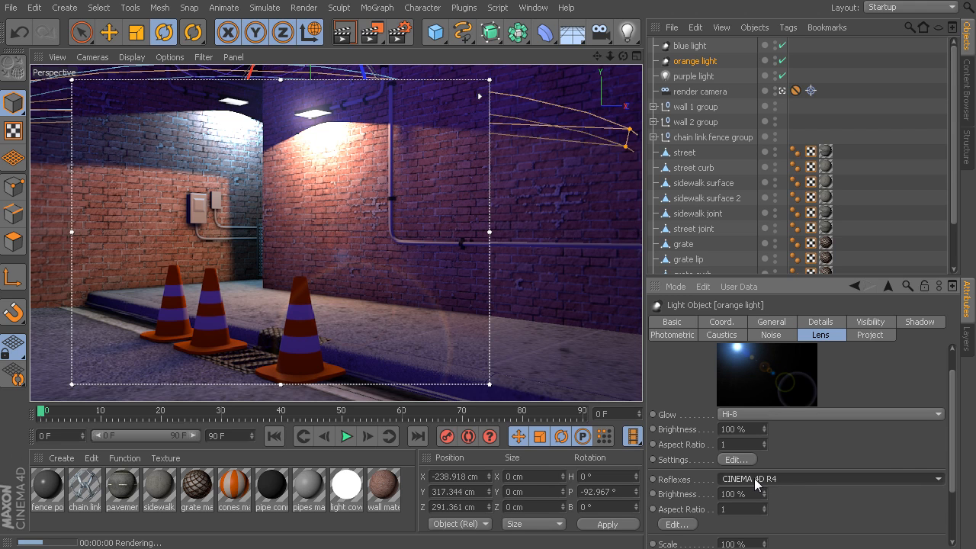
{"action": "left_click", "coordinate": [831, 479]}
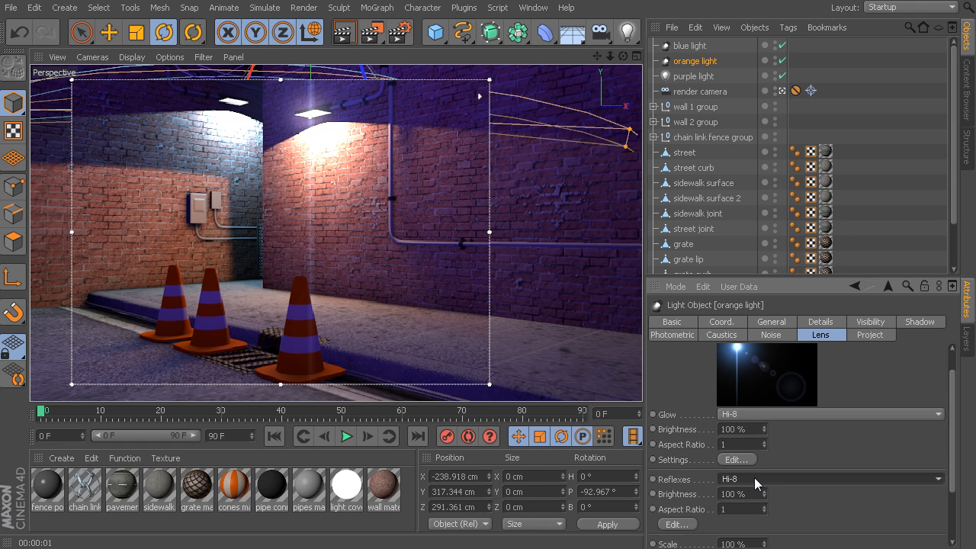
{"action": "left_click", "coordinate": [829, 478]}
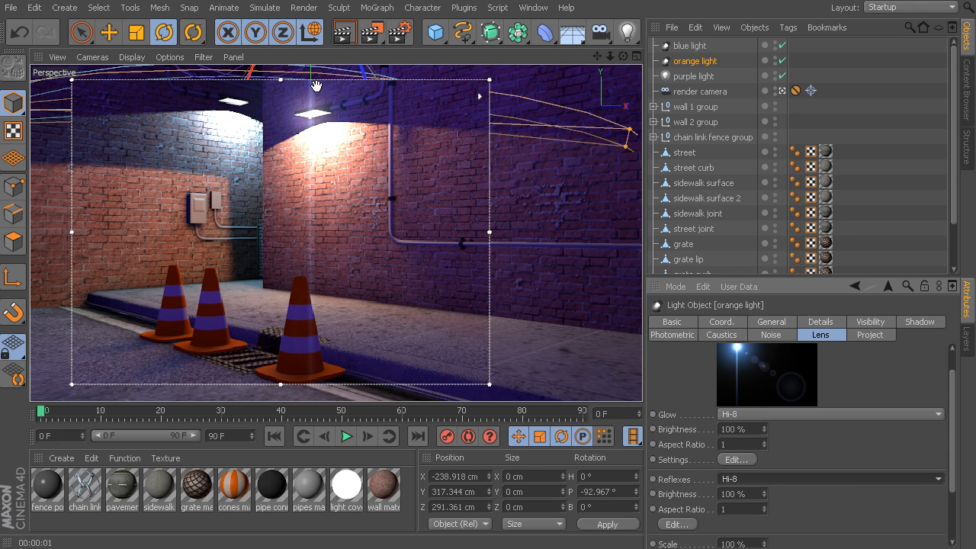
{"action": "mouse_move", "coordinate": [360, 189]}
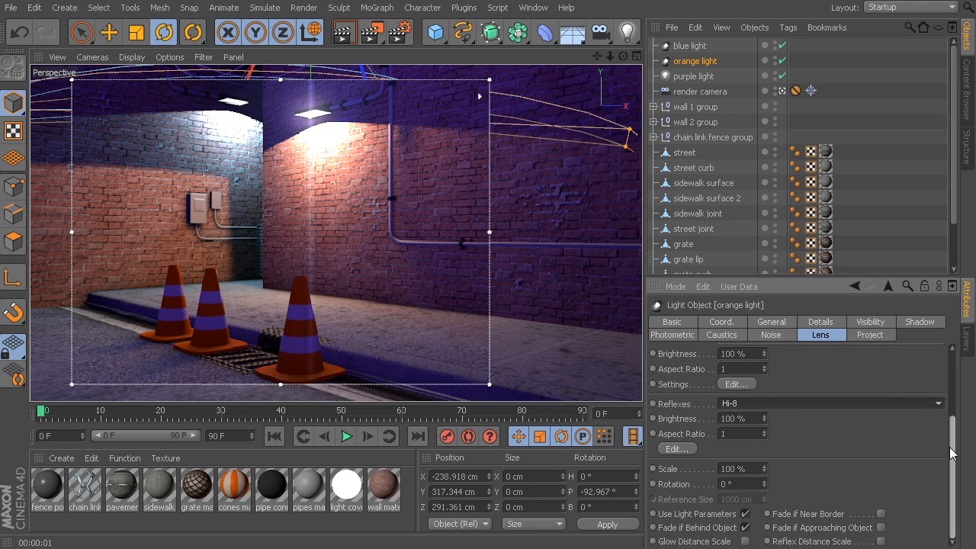
- Switch to the orange light's General settings
{"action": "scroll", "scroll_direction": "down", "scroll_amount": 3}
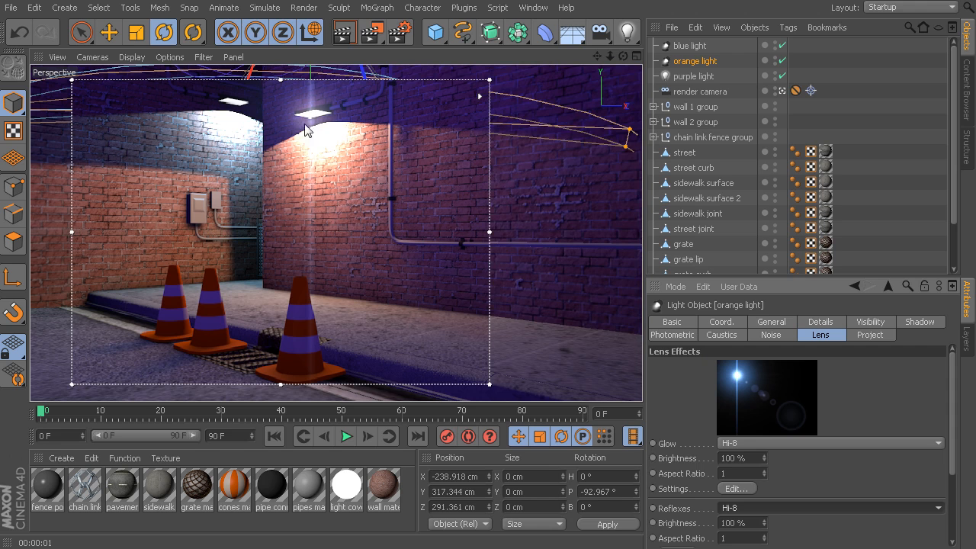
{"action": "left_click", "coordinate": [771, 320]}
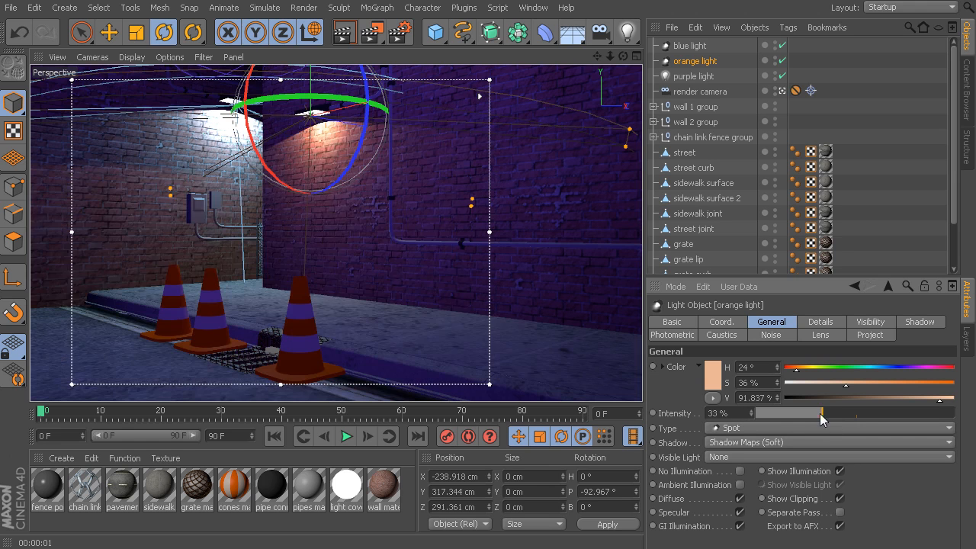
- Adjust the orange light's Intensity slider, settling on 83%
{"action": "left_click_drag", "start_coordinate": [820, 411], "coordinate": [792, 412]}
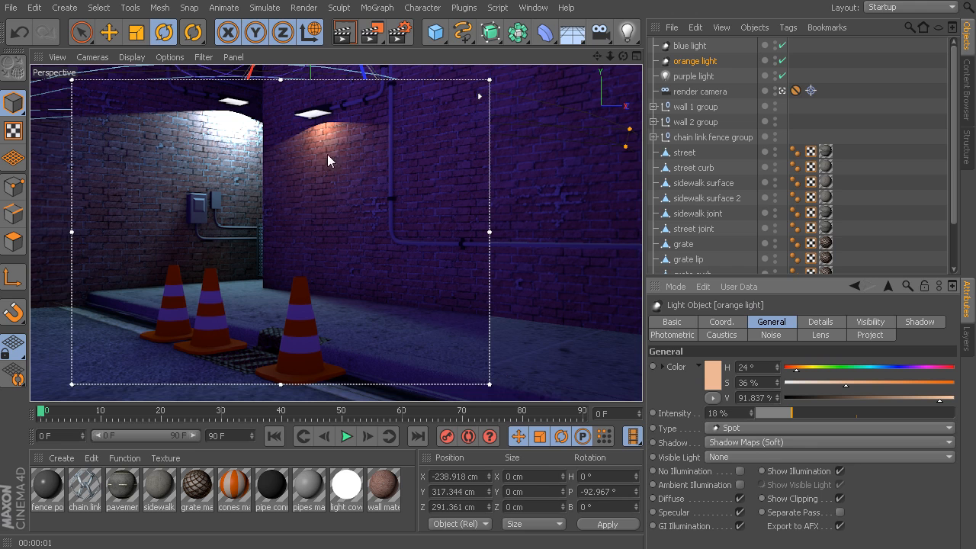
{"action": "mouse_move", "coordinate": [320, 119]}
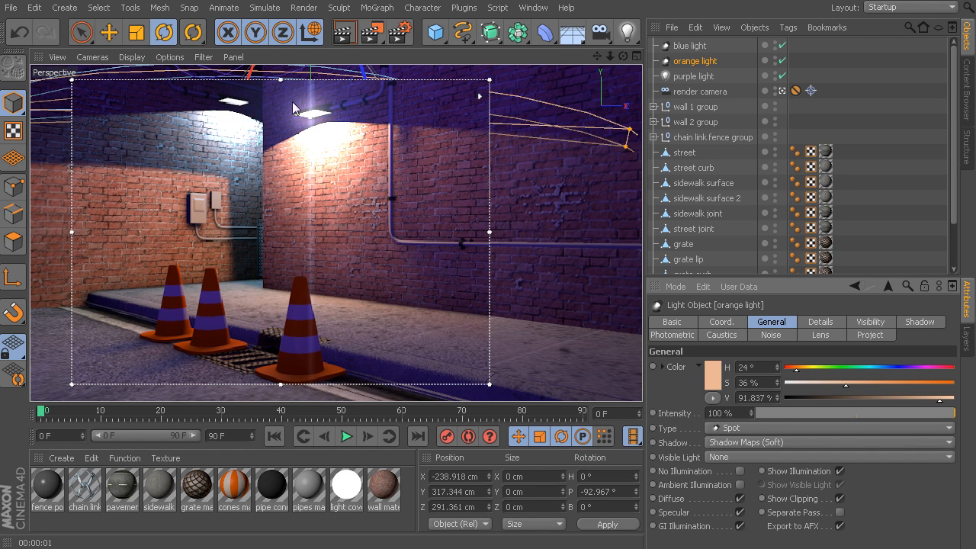
{"action": "left_click_drag", "start_coordinate": [937, 411], "coordinate": [877, 411]}
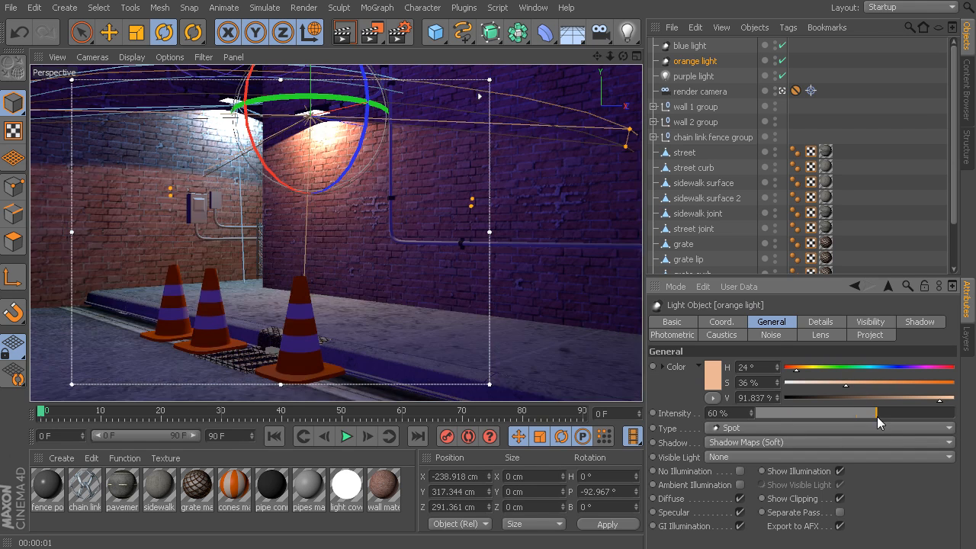
{"action": "left_click_drag", "start_coordinate": [876, 411], "coordinate": [911, 412]}
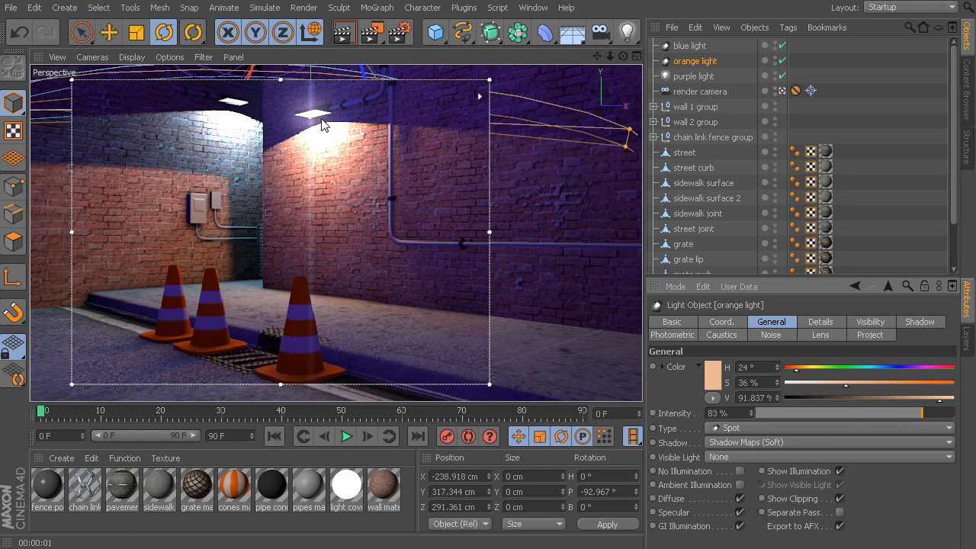
- Return to the Lens settings and bring up the Glow Editor
{"action": "left_click", "coordinate": [820, 336]}
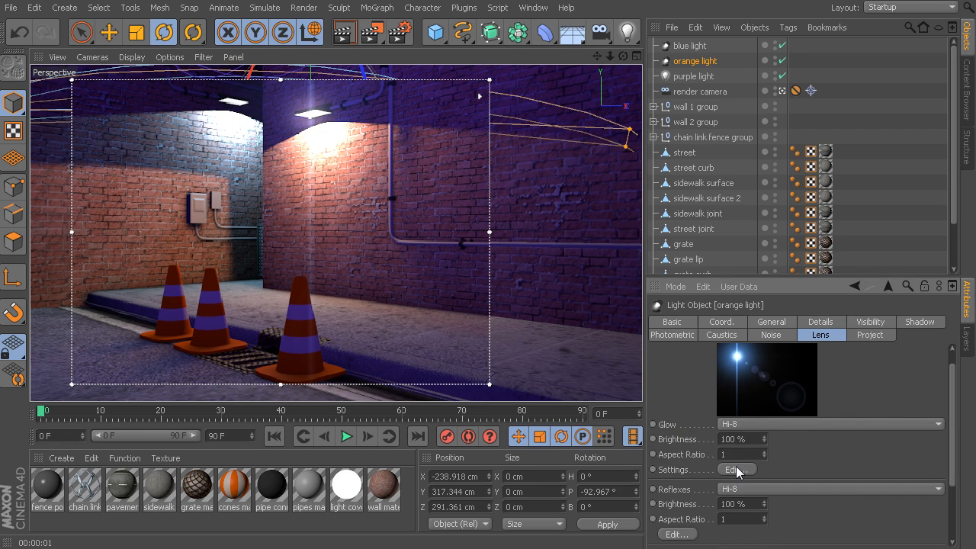
{"action": "left_click", "coordinate": [734, 470]}
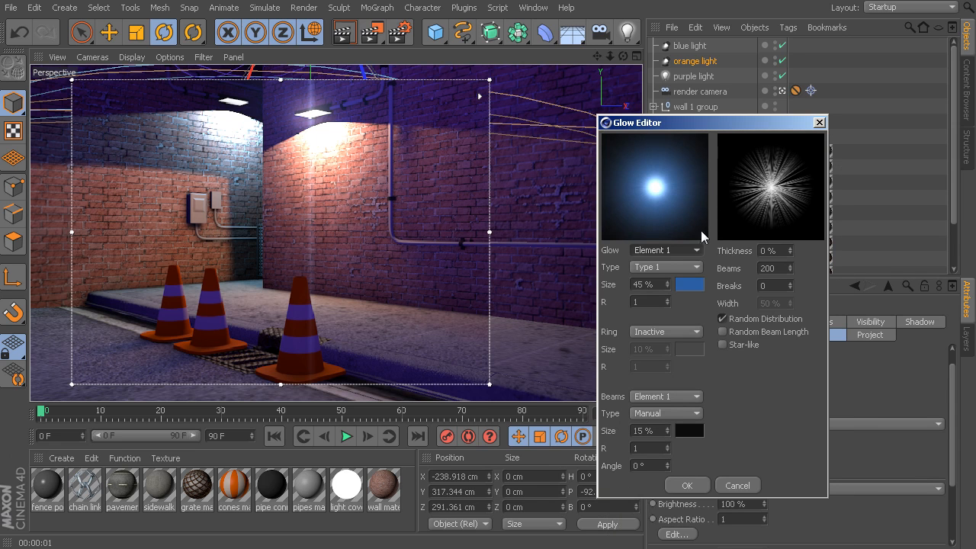
{"action": "mouse_move", "coordinate": [729, 208]}
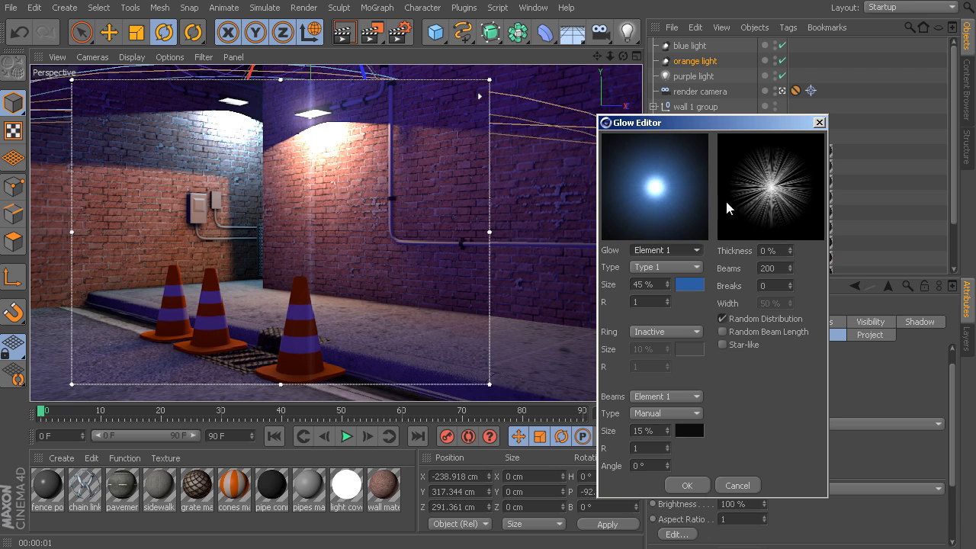
{"action": "mouse_move", "coordinate": [660, 235]}
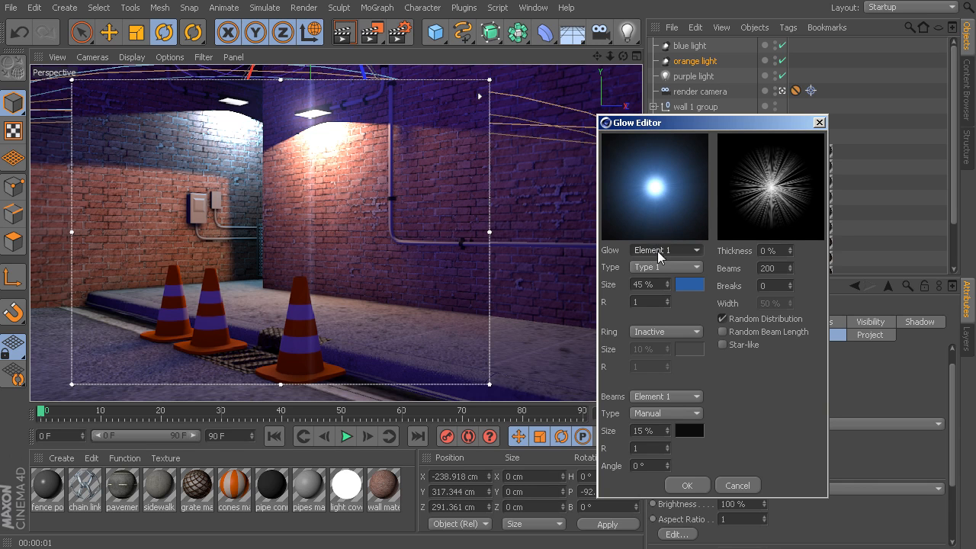
{"action": "mouse_move", "coordinate": [686, 206]}
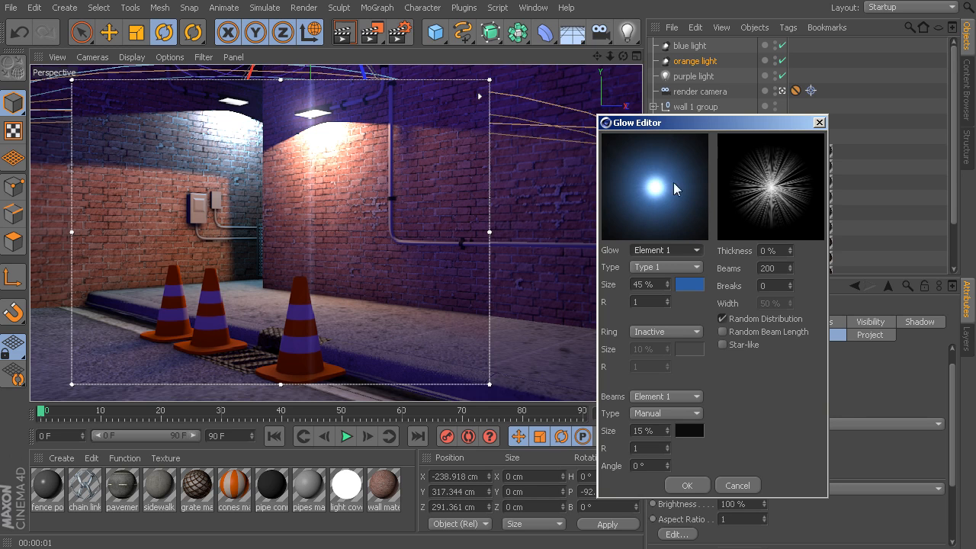
{"action": "mouse_move", "coordinate": [661, 189]}
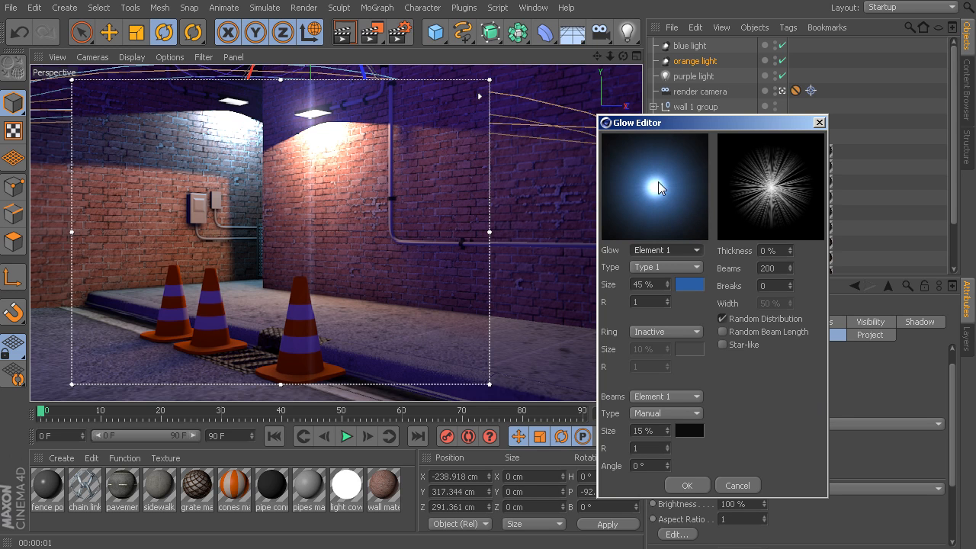
{"action": "mouse_move", "coordinate": [302, 129]}
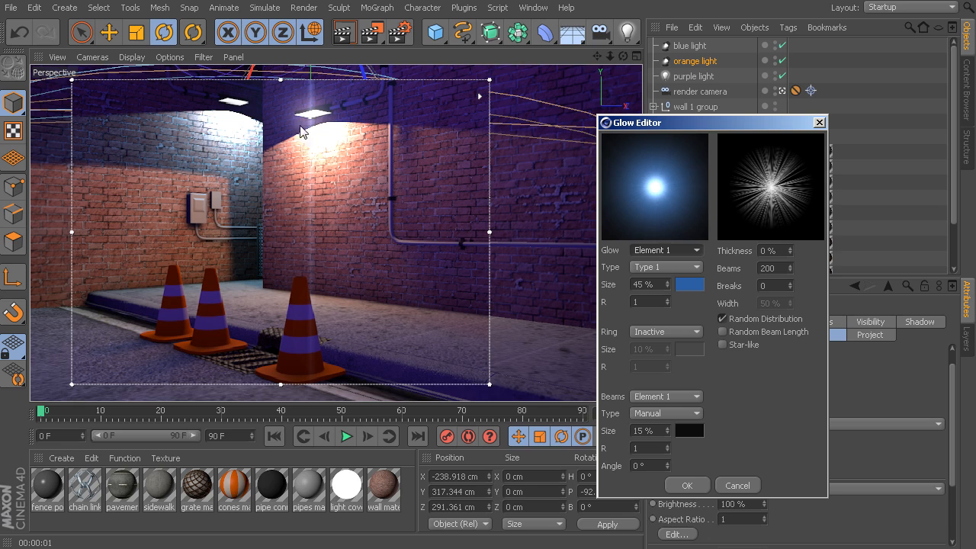
{"action": "mouse_move", "coordinate": [303, 101]}
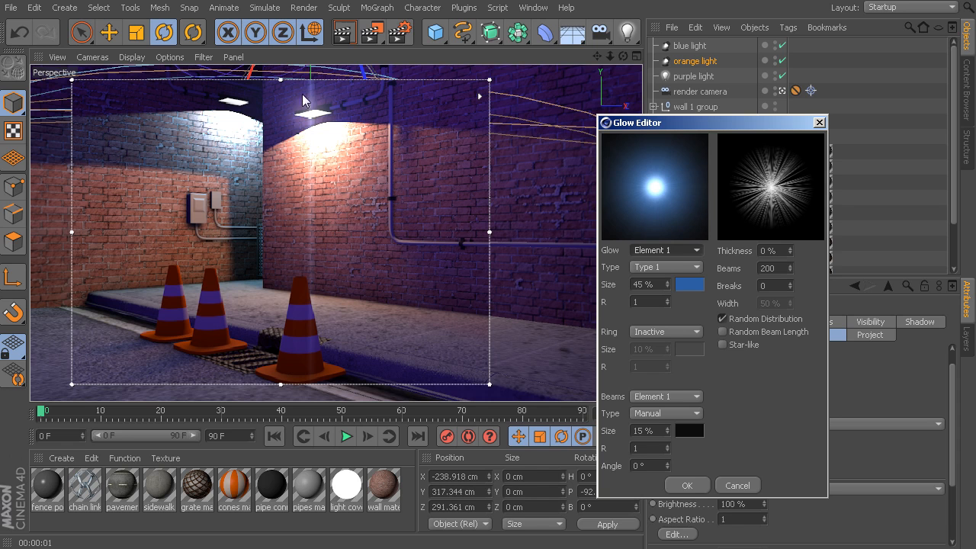
{"action": "mouse_move", "coordinate": [308, 166]}
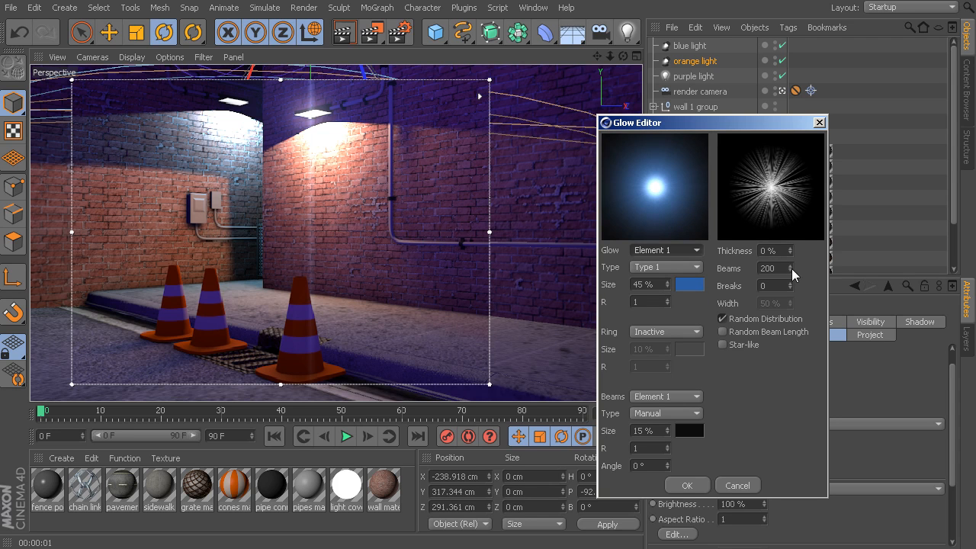
- Reduce the glow's beam count from 200 to 61
{"action": "left_click", "coordinate": [791, 269]}
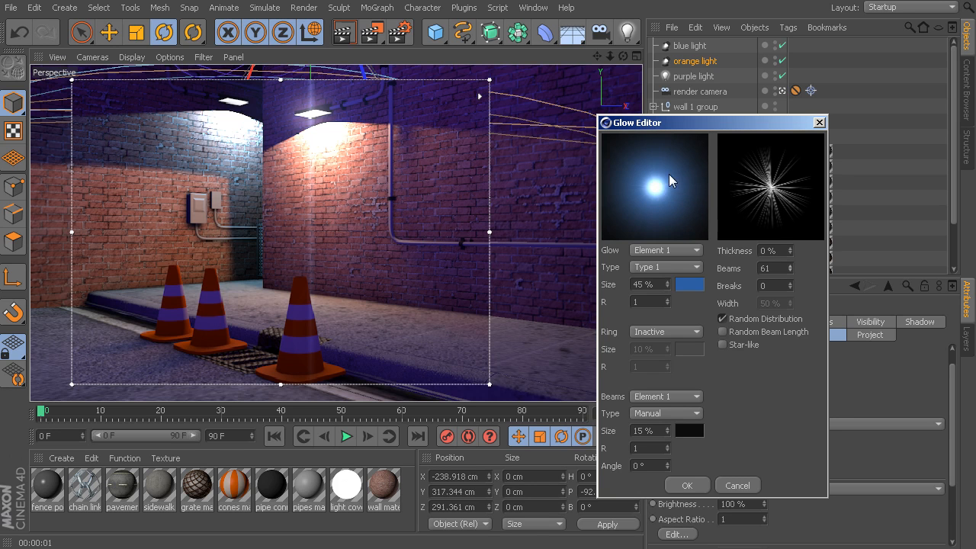
{"action": "mouse_move", "coordinate": [789, 253]}
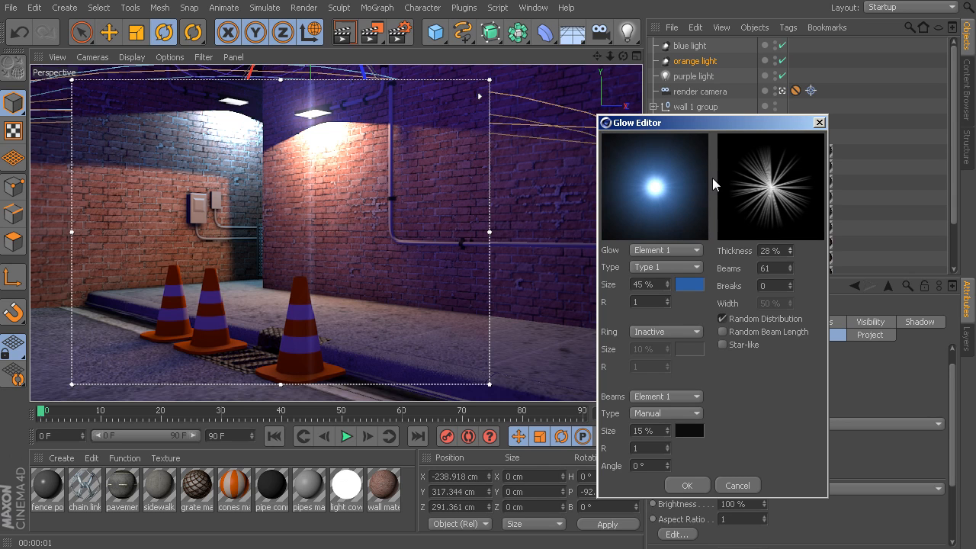
{"action": "mouse_move", "coordinate": [662, 186]}
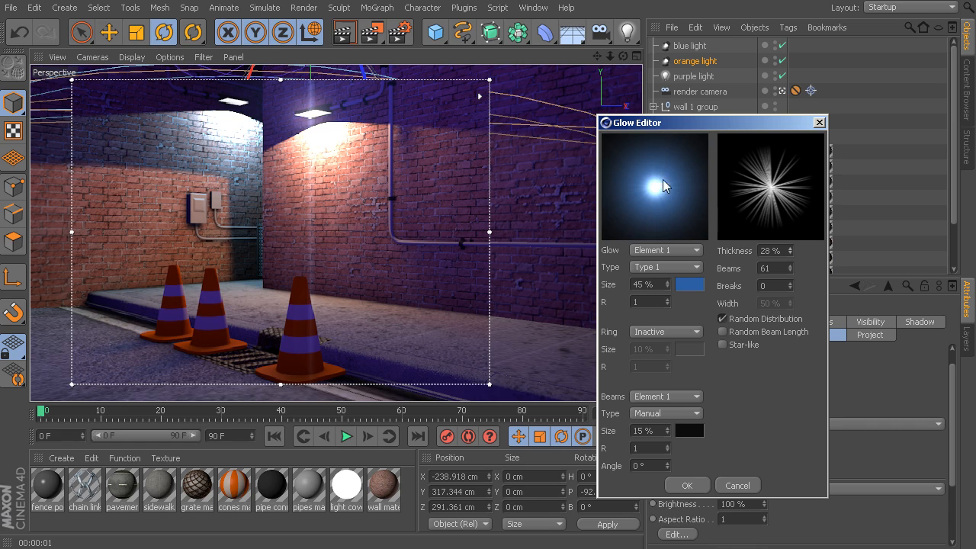
{"action": "mouse_move", "coordinate": [314, 119]}
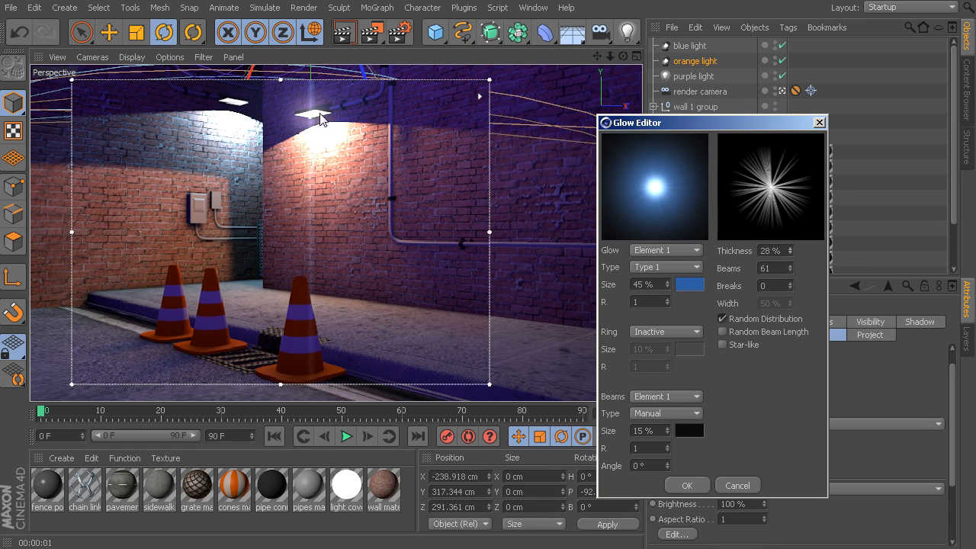
{"action": "mouse_move", "coordinate": [660, 186]}
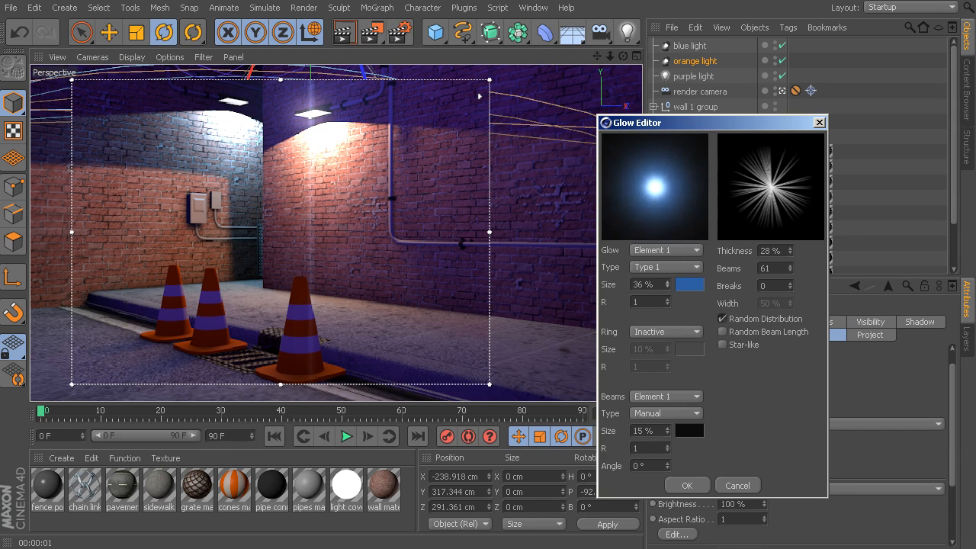
- Choose a glow element and reopen the Glow Editor for the Custom glow
{"action": "left_click", "coordinate": [695, 250]}
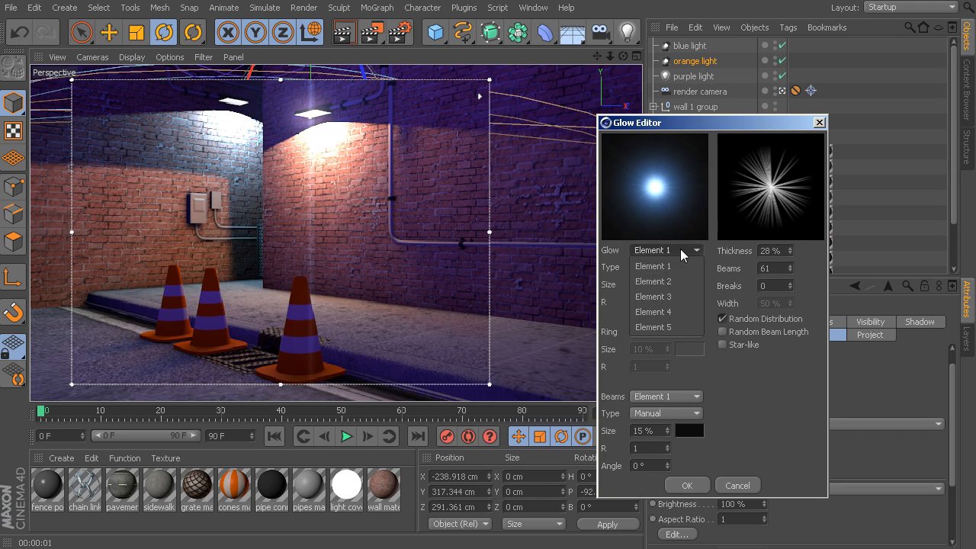
{"action": "left_click", "coordinate": [653, 280]}
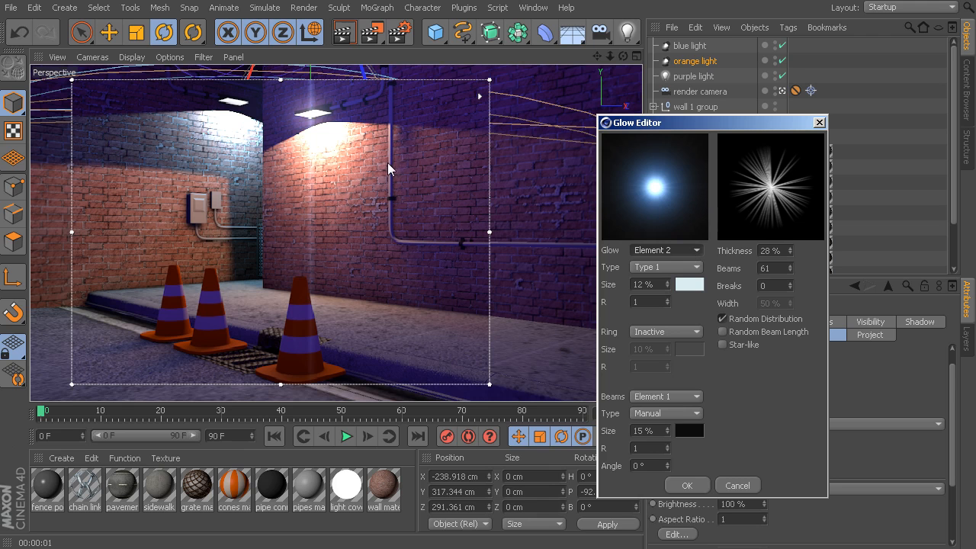
{"action": "mouse_move", "coordinate": [455, 183]}
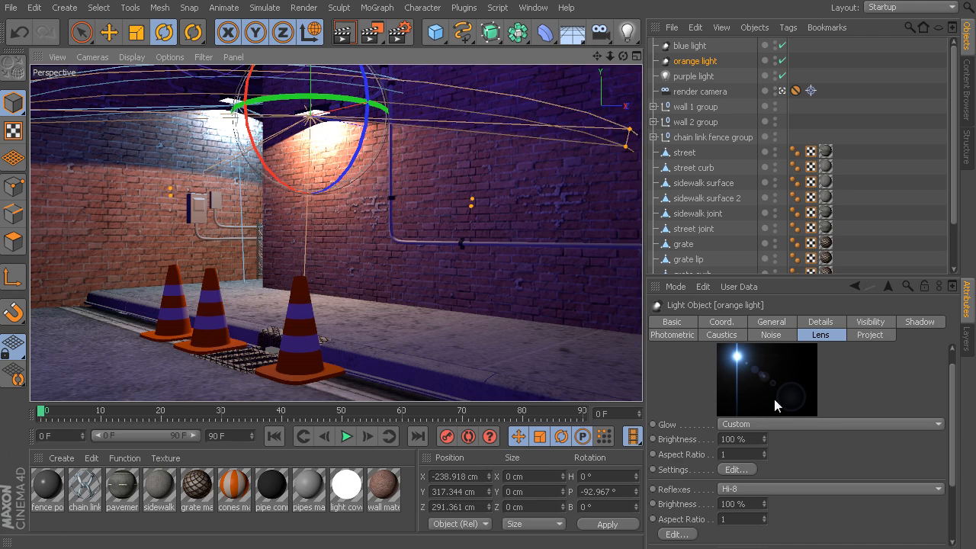
{"action": "left_click", "coordinate": [737, 470]}
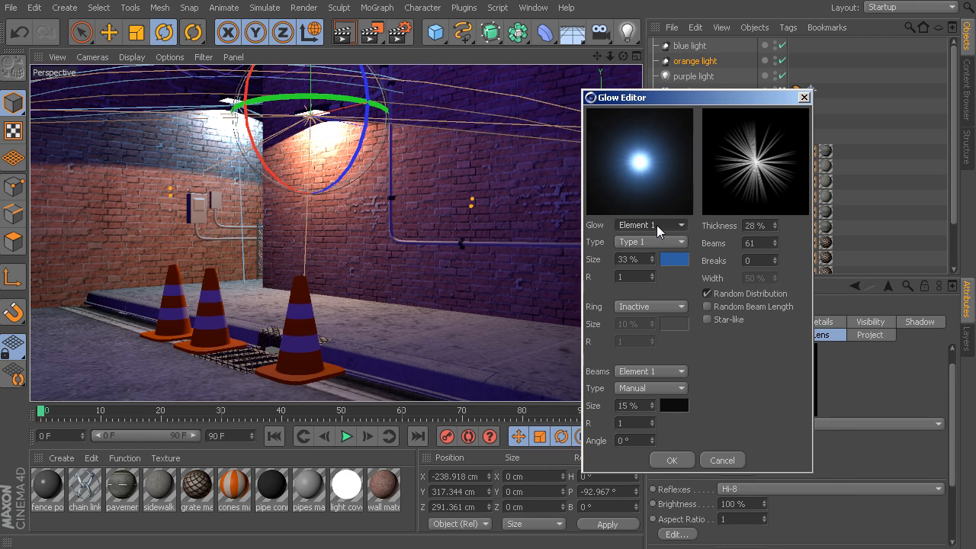
- Browse the glow elements and types, keeping Element 1 with Type 1
{"action": "left_click", "coordinate": [648, 224]}
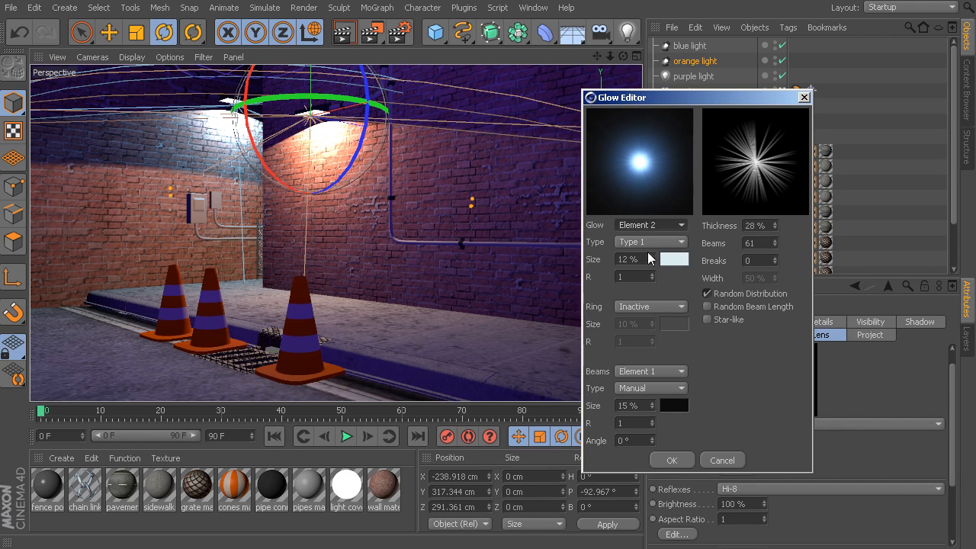
{"action": "left_click", "coordinate": [648, 224]}
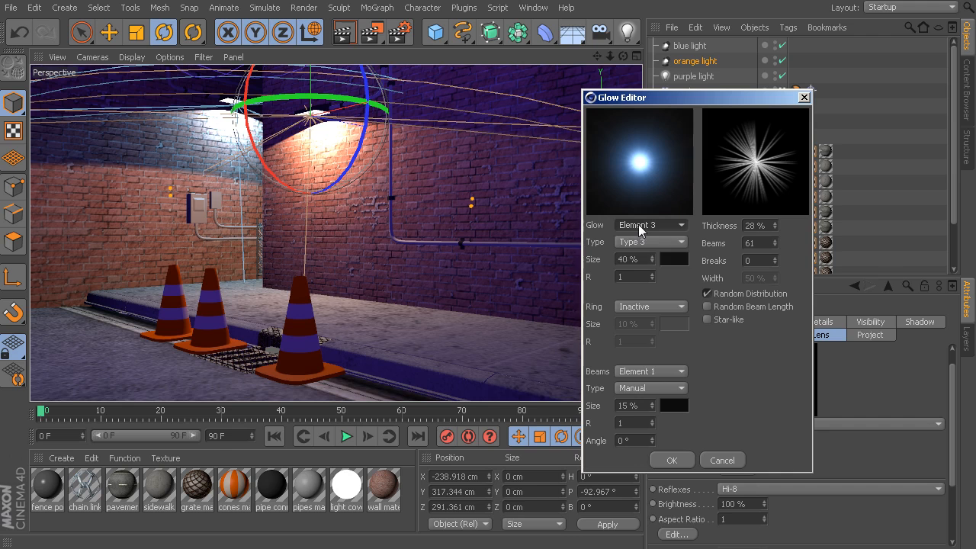
{"action": "left_click", "coordinate": [648, 225]}
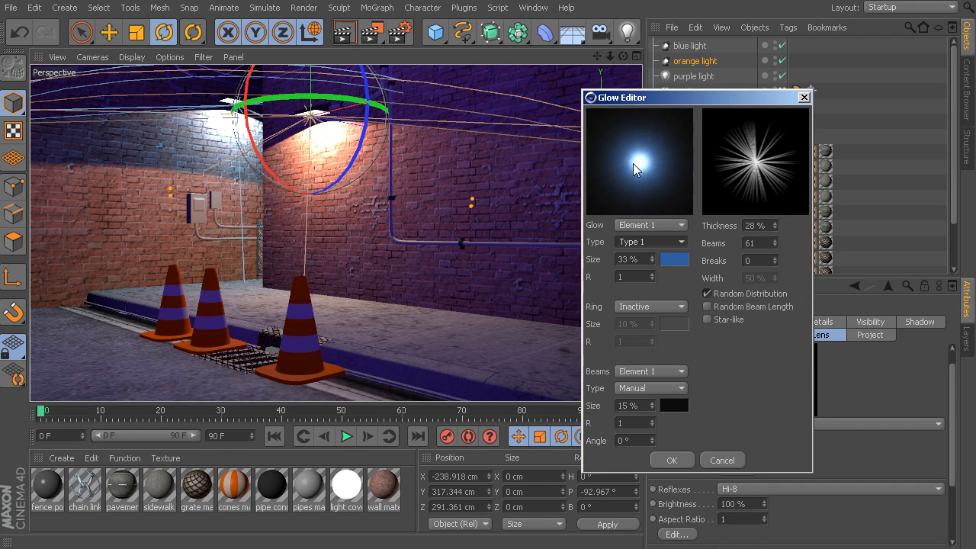
{"action": "mouse_move", "coordinate": [684, 265]}
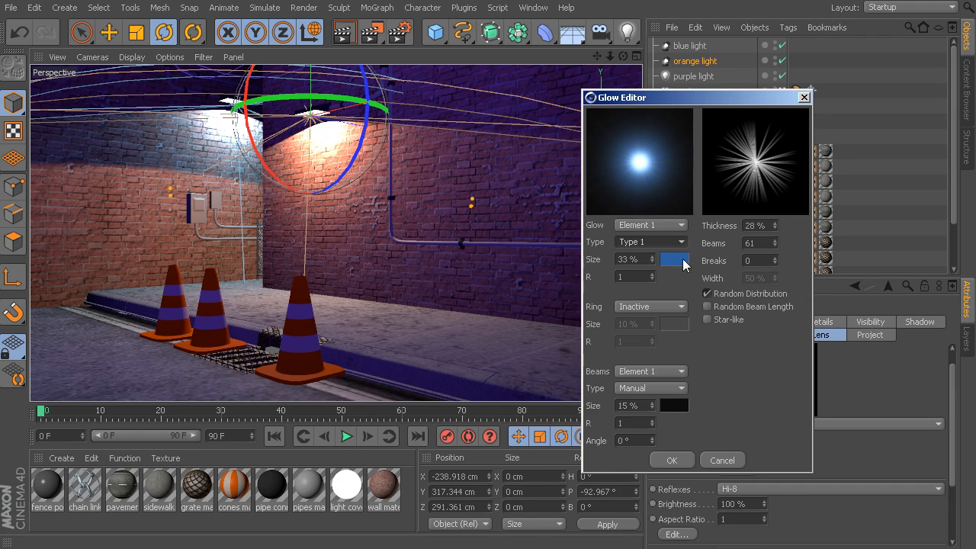
{"action": "mouse_move", "coordinate": [643, 231]}
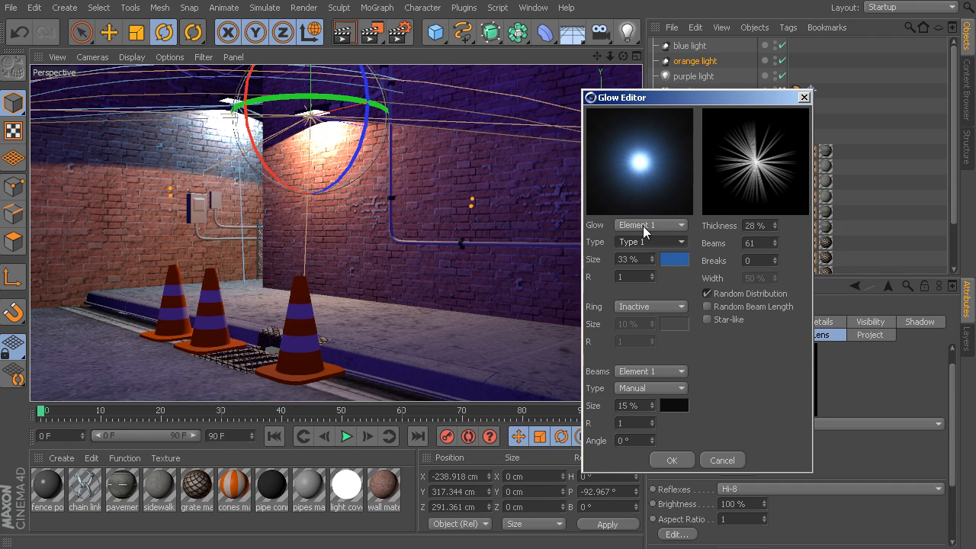
{"action": "mouse_move", "coordinate": [602, 175]}
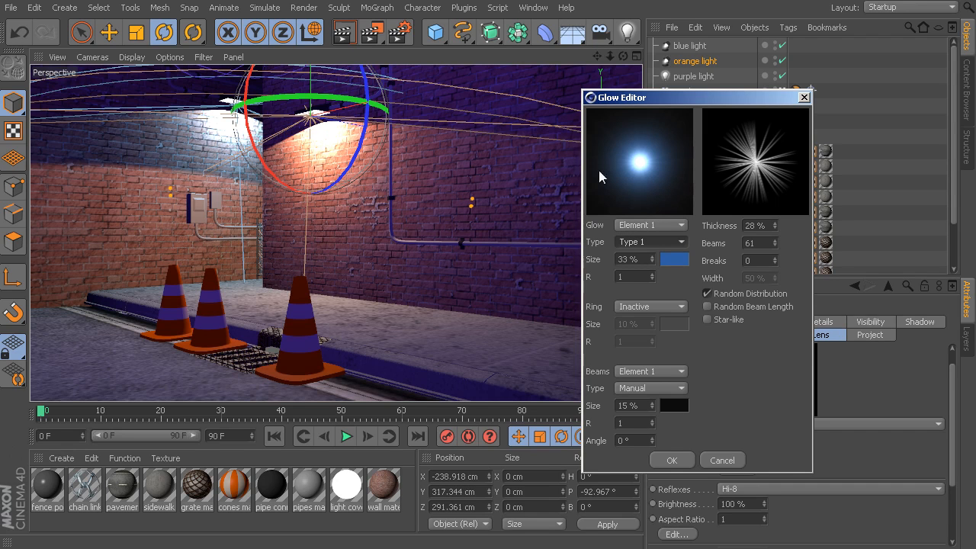
{"action": "mouse_move", "coordinate": [632, 245]}
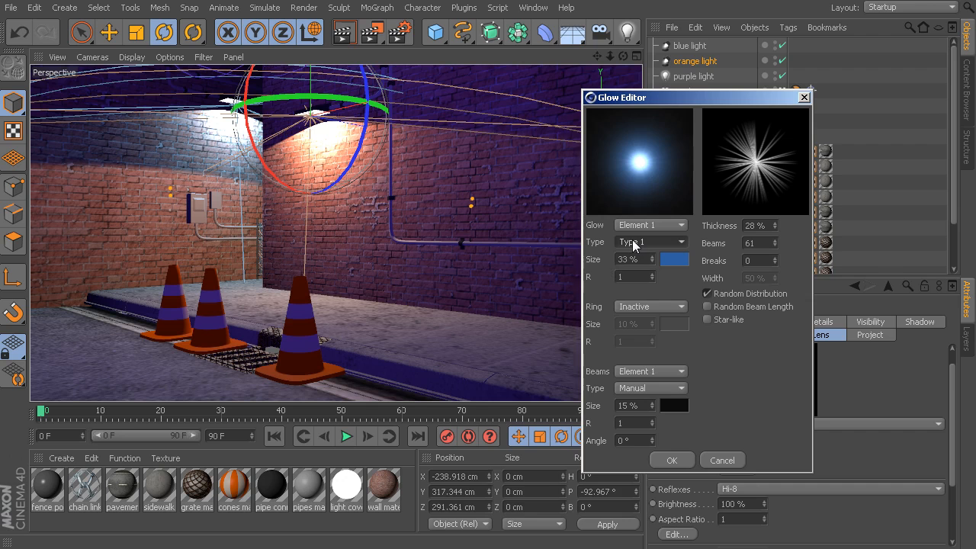
{"action": "left_click", "coordinate": [648, 241]}
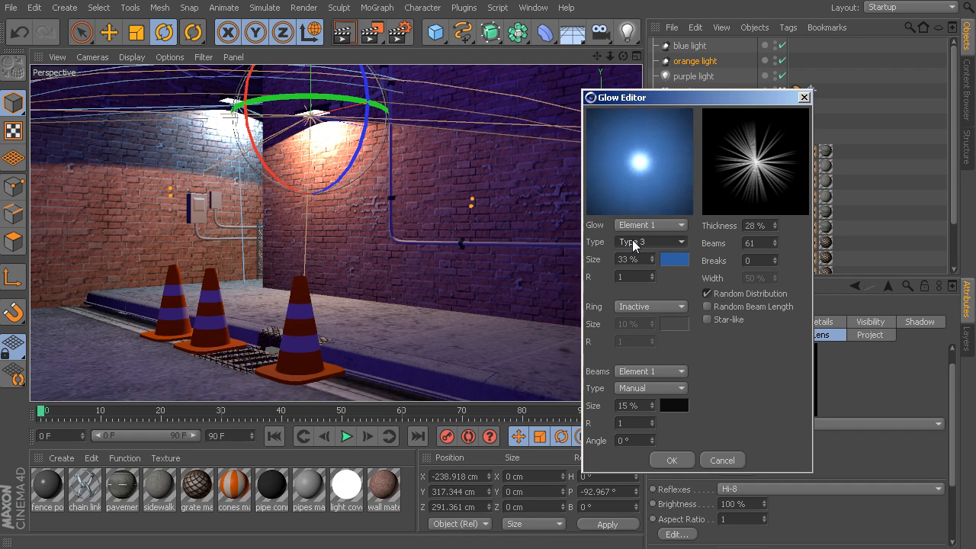
{"action": "left_click", "coordinate": [649, 241]}
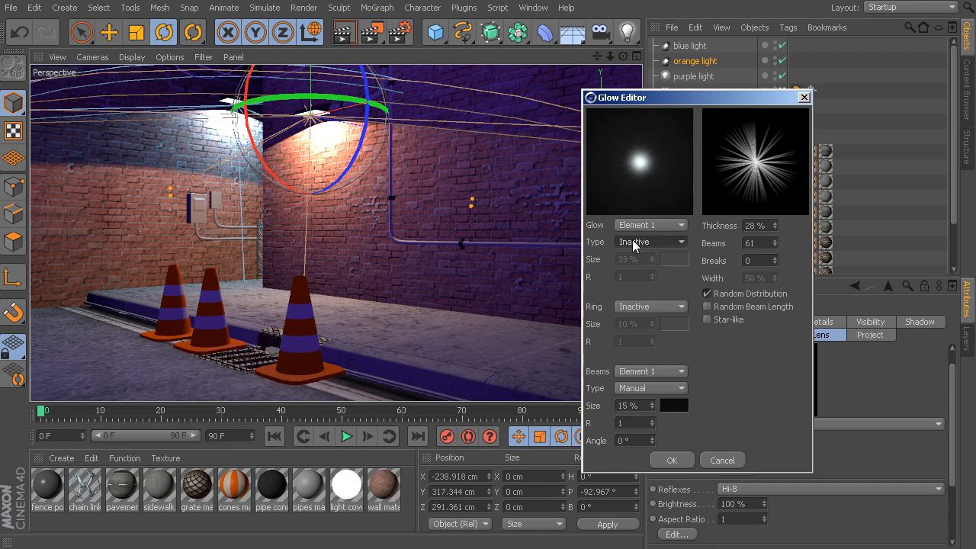
{"action": "left_click", "coordinate": [650, 241]}
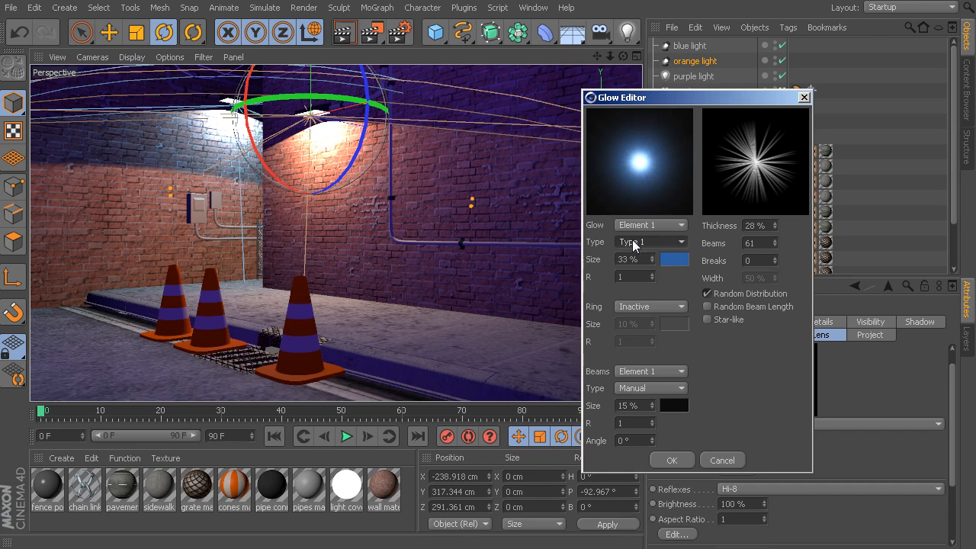
- Set the glow element to 31% size with a warm orange colour
{"action": "left_click", "coordinate": [631, 259]}
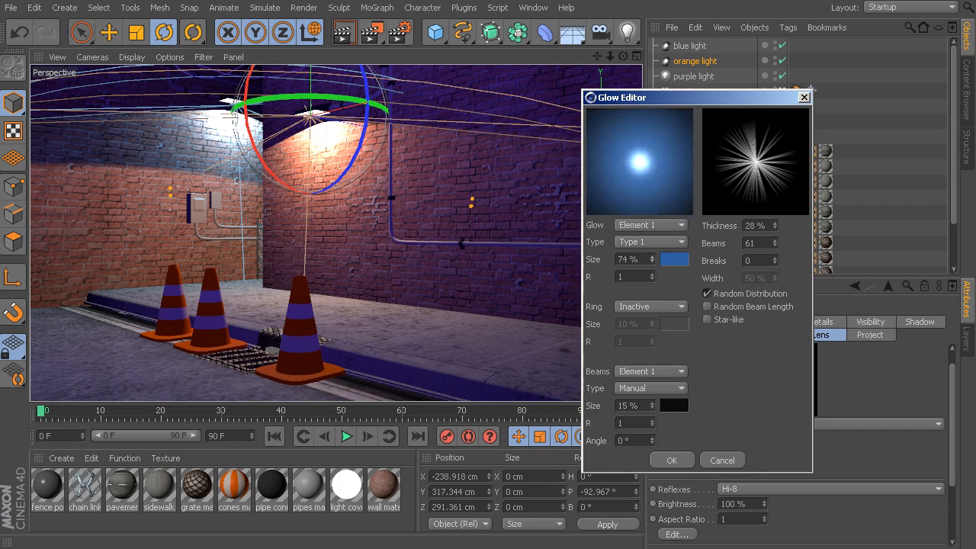
{"action": "left_click", "coordinate": [674, 259]}
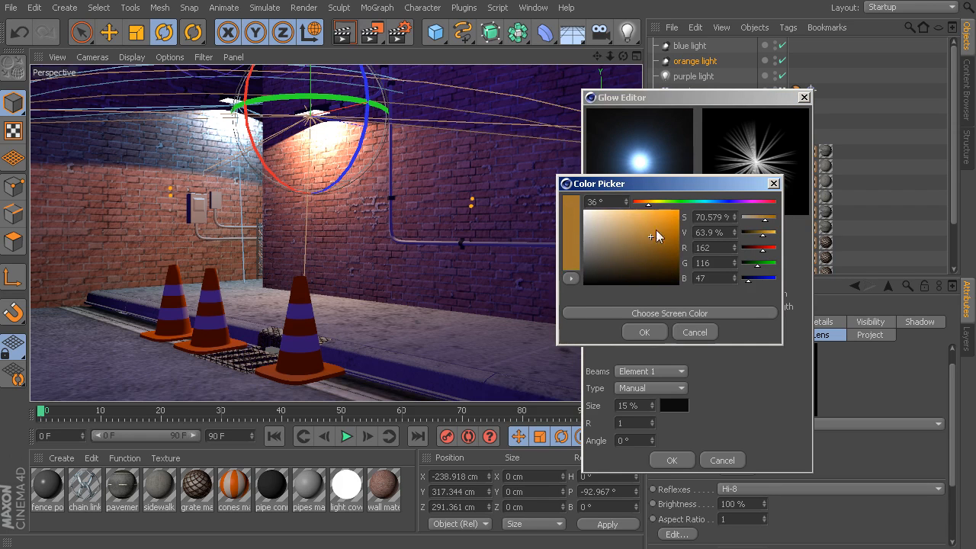
{"action": "left_click", "coordinate": [643, 332]}
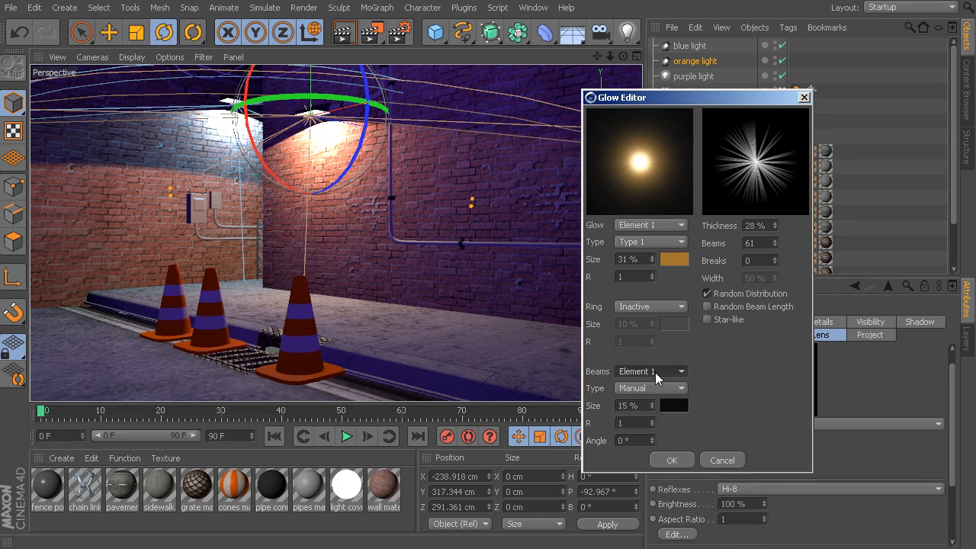
{"action": "mouse_move", "coordinate": [653, 373]}
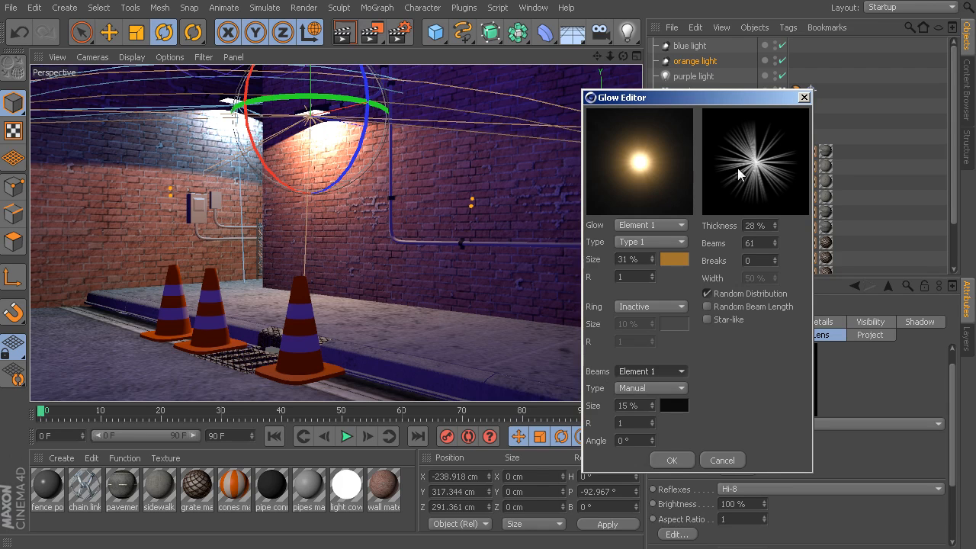
{"action": "mouse_move", "coordinate": [656, 372]}
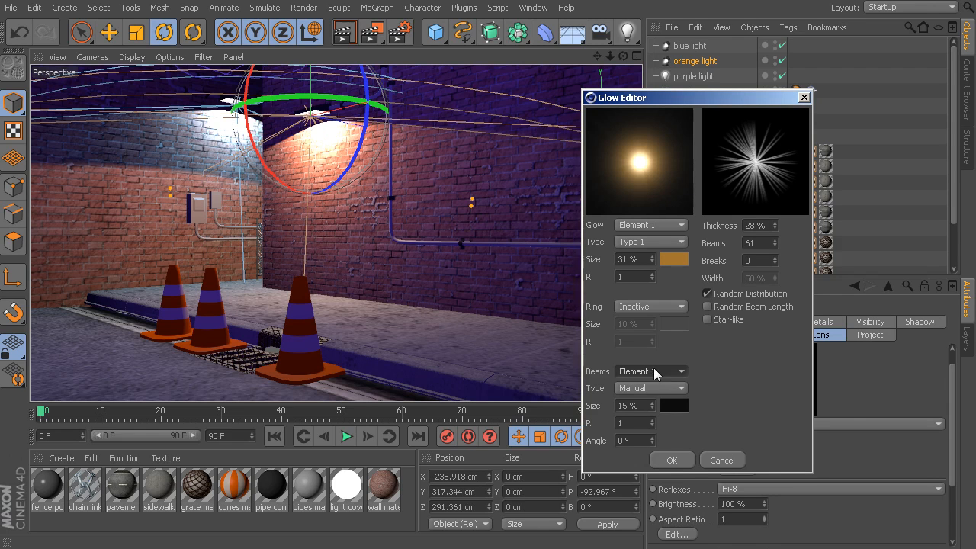
- Give the glow star-like Element 2 beams: 55 beams at 143% size
{"action": "left_click", "coordinate": [649, 389]}
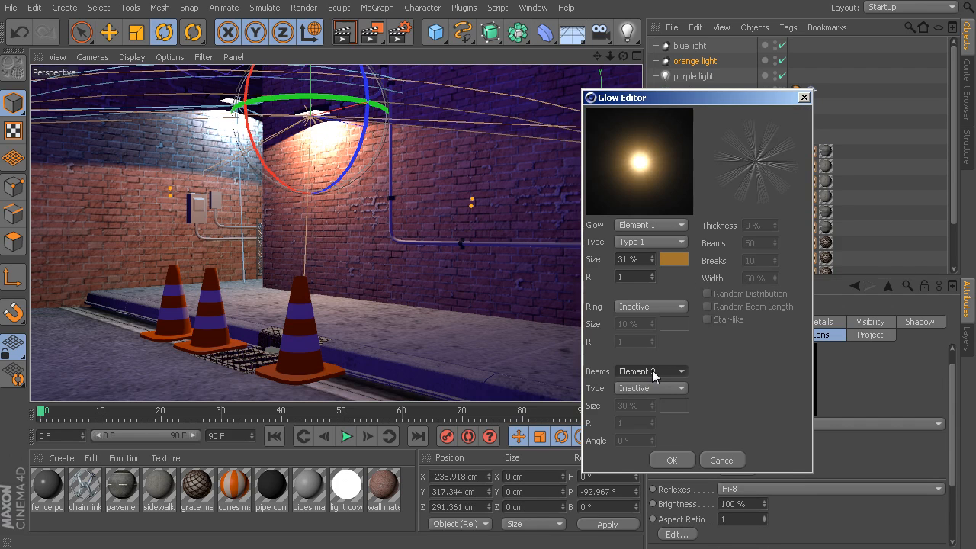
{"action": "left_click", "coordinate": [648, 389]}
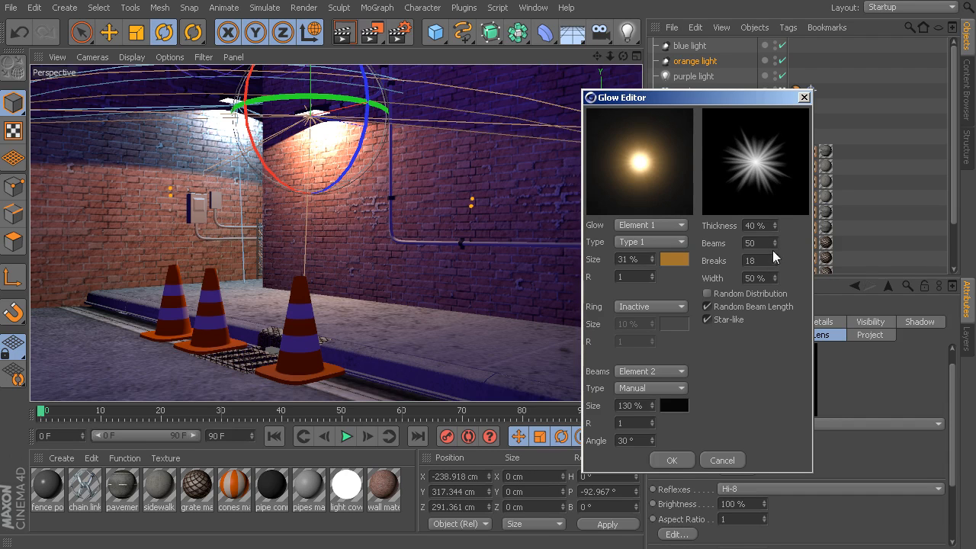
{"action": "left_click", "coordinate": [771, 242]}
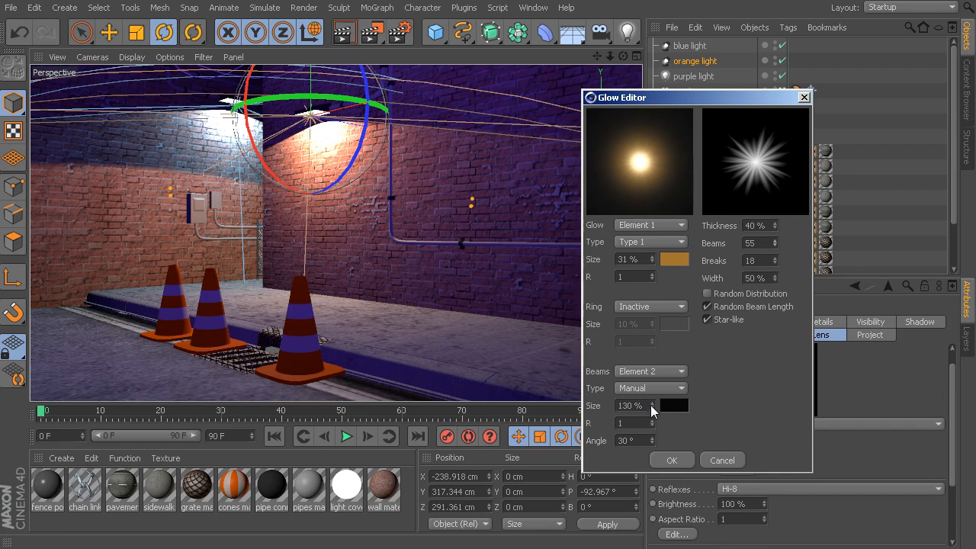
{"action": "left_click", "coordinate": [673, 405]}
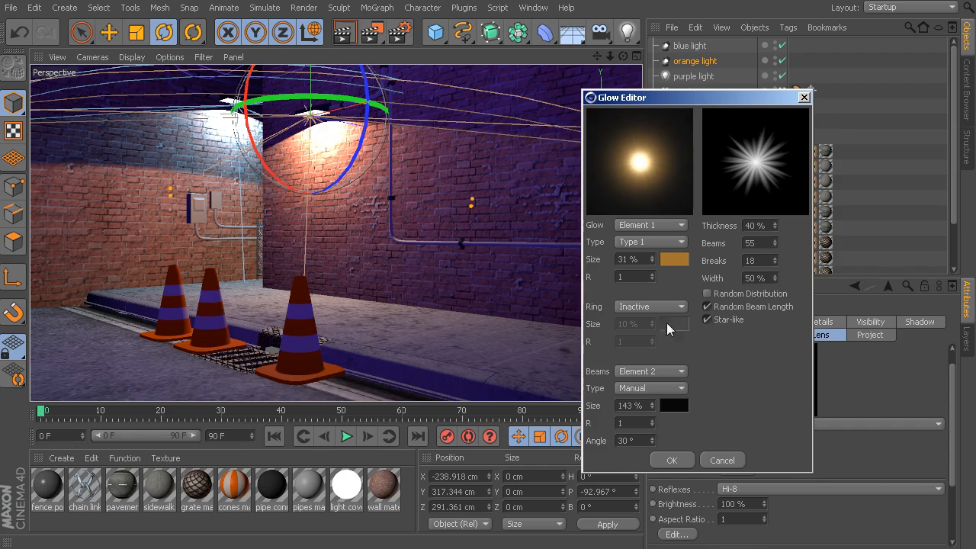
{"action": "left_click", "coordinate": [648, 305]}
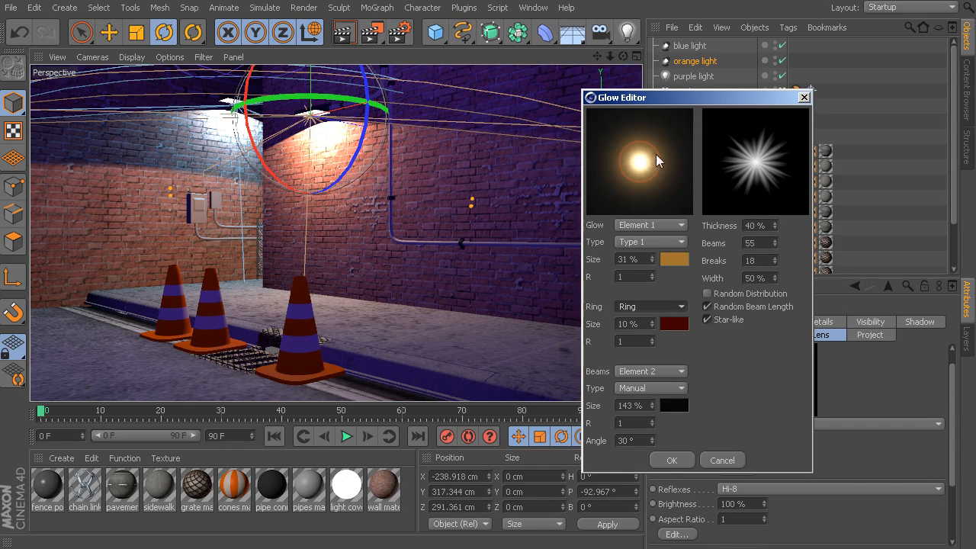
{"action": "left_click", "coordinate": [650, 305]}
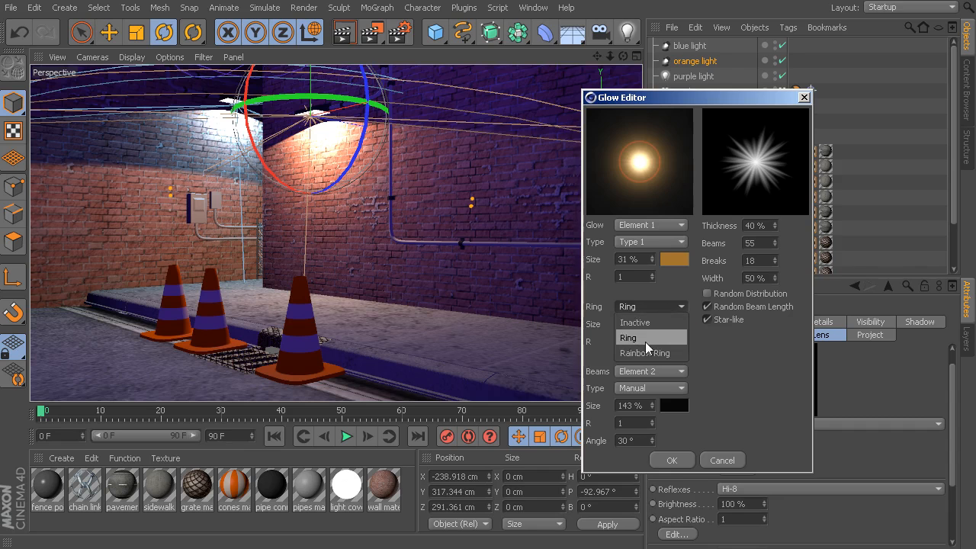
{"action": "left_click", "coordinate": [644, 354]}
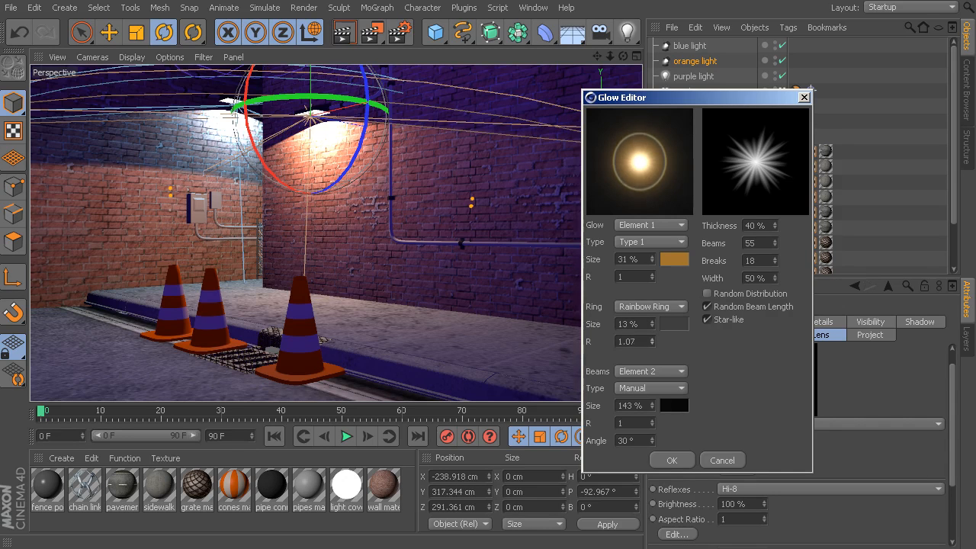
{"action": "left_click", "coordinate": [649, 304]}
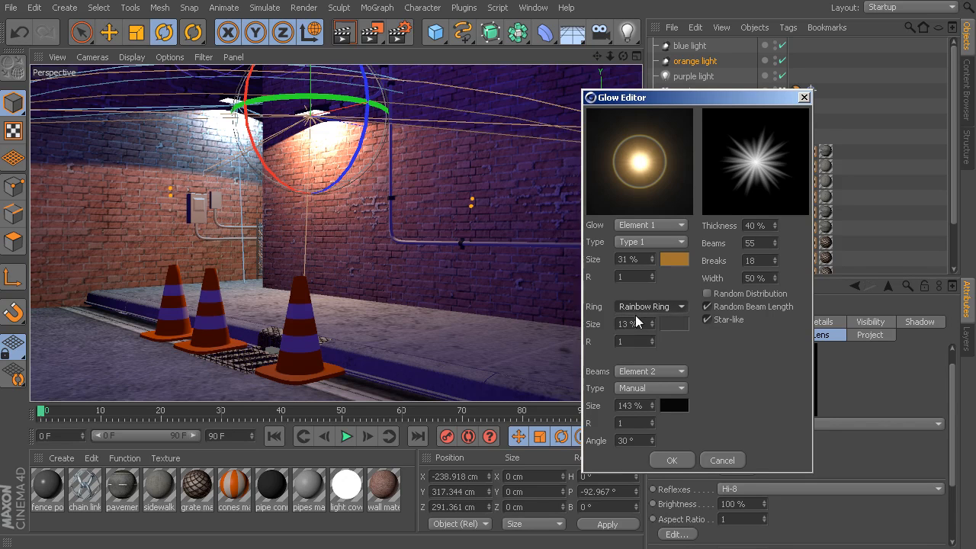
{"action": "left_click", "coordinate": [649, 305]}
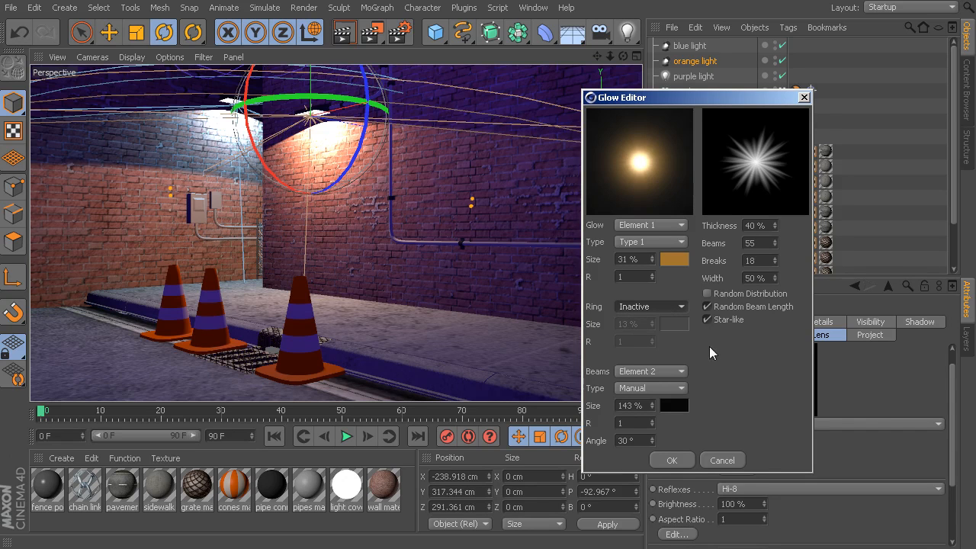
{"action": "left_click", "coordinate": [671, 461]}
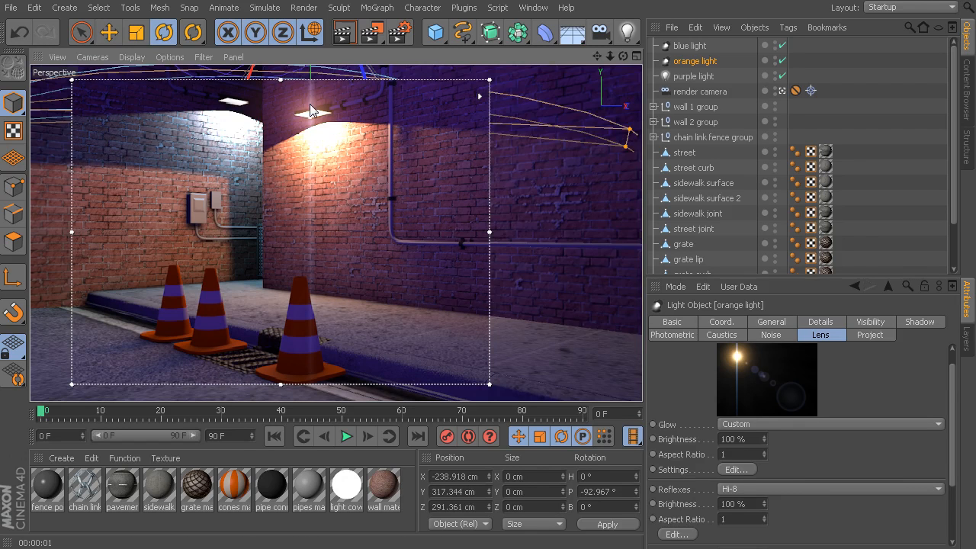
- Raise the orange light's Hi-8 lens reflexes brightness from 106% to 189%
{"action": "scroll", "scroll_direction": "down", "scroll_amount": 3}
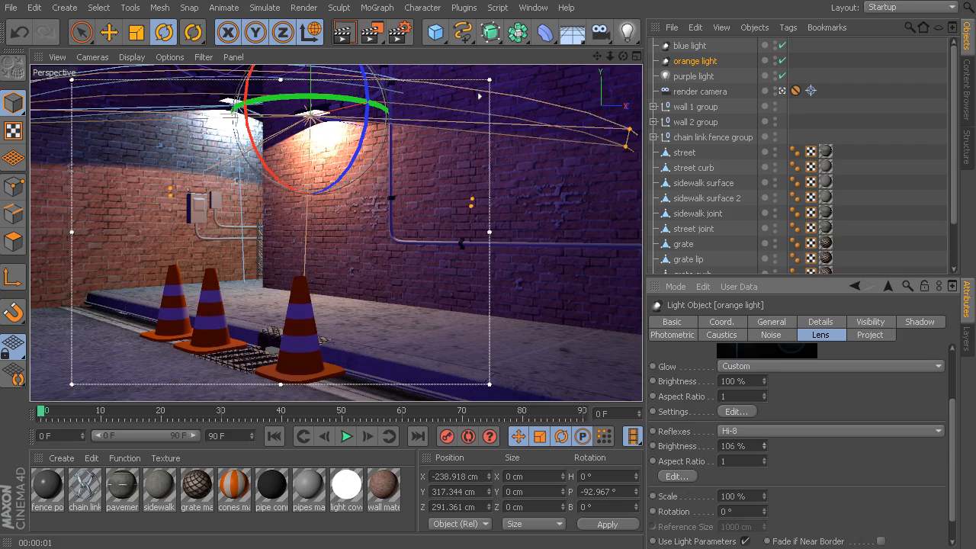
{"action": "left_click", "coordinate": [738, 445]}
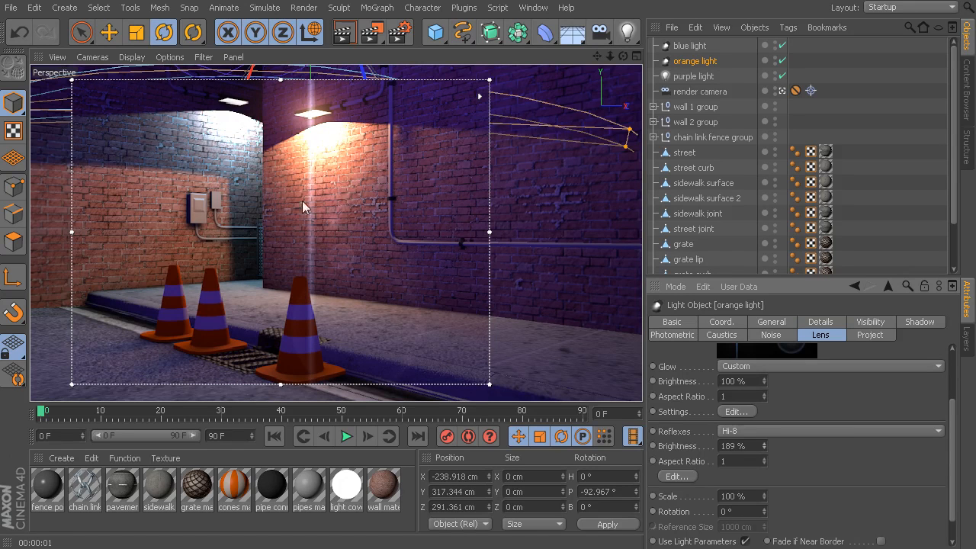
{"action": "mouse_move", "coordinate": [366, 181]}
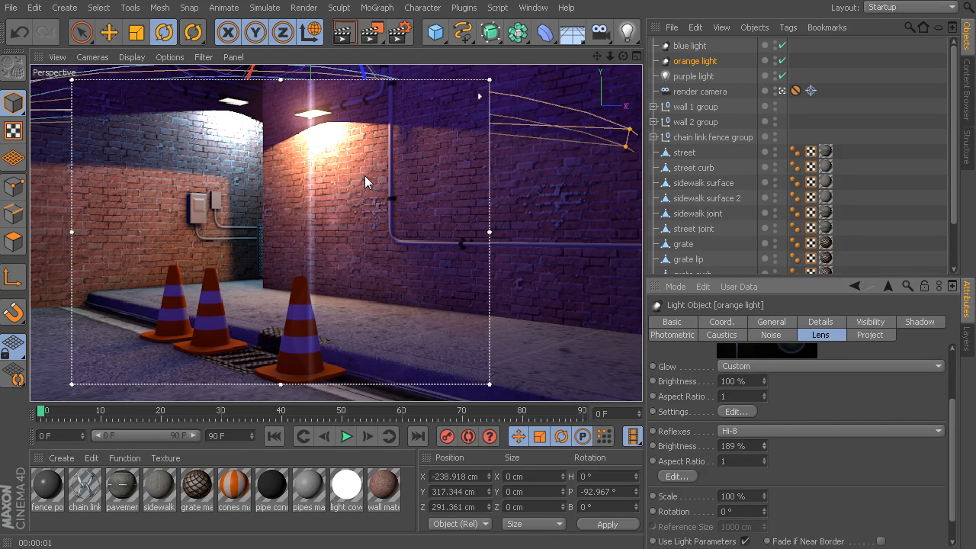
{"action": "mouse_move", "coordinate": [333, 125]}
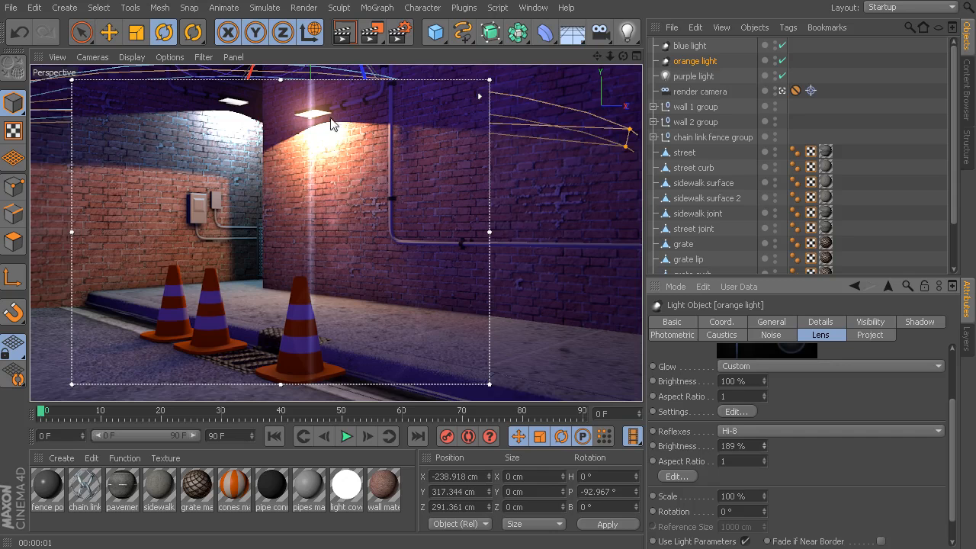